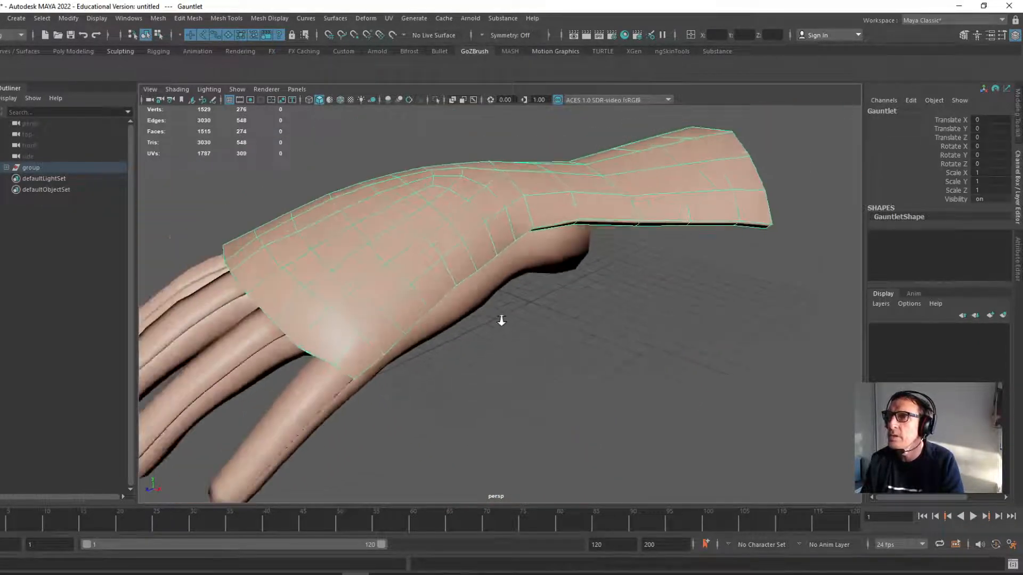
Orbit around the gauntlet to inspect it from the fingertips, side and further round.
left_click_drag(502, 321, 390, 293)
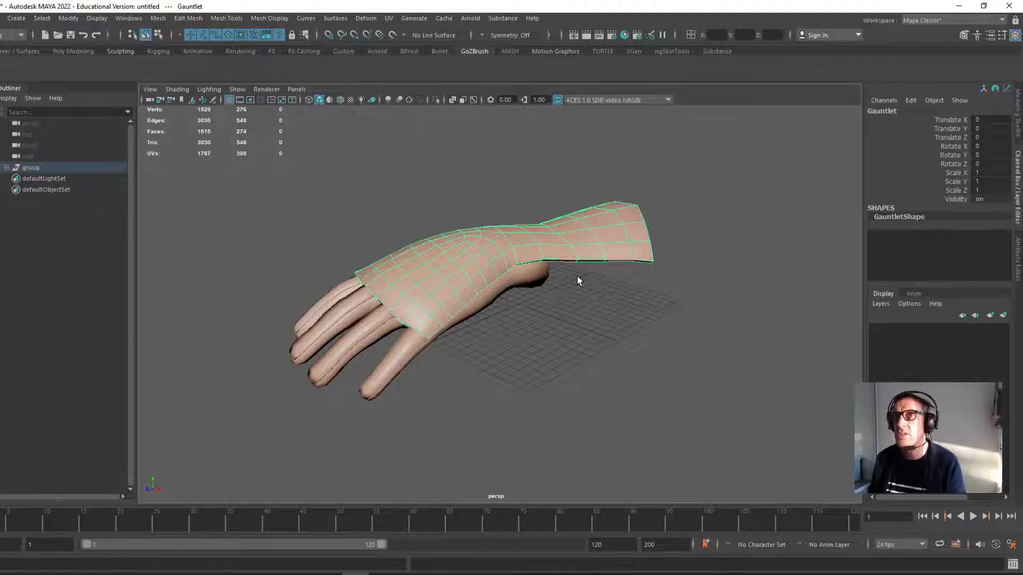
mouse_move(522, 181)
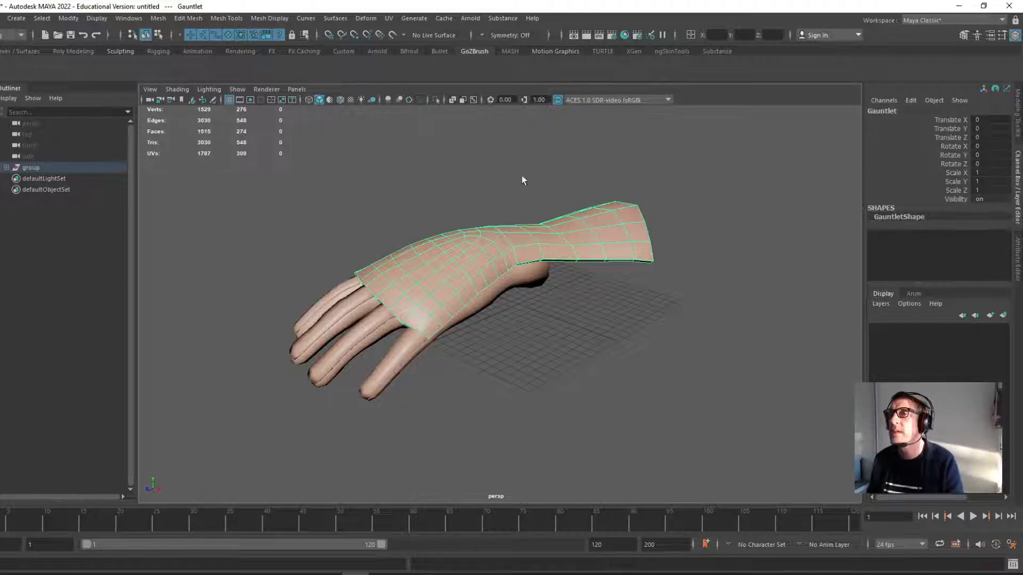
mouse_move(603, 212)
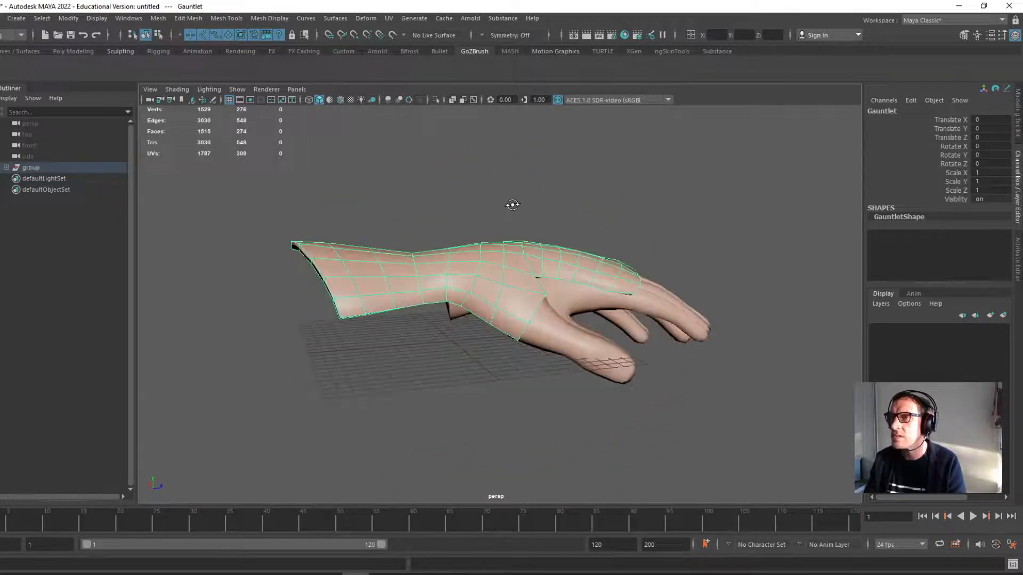
left_click_drag(513, 206, 404, 192)
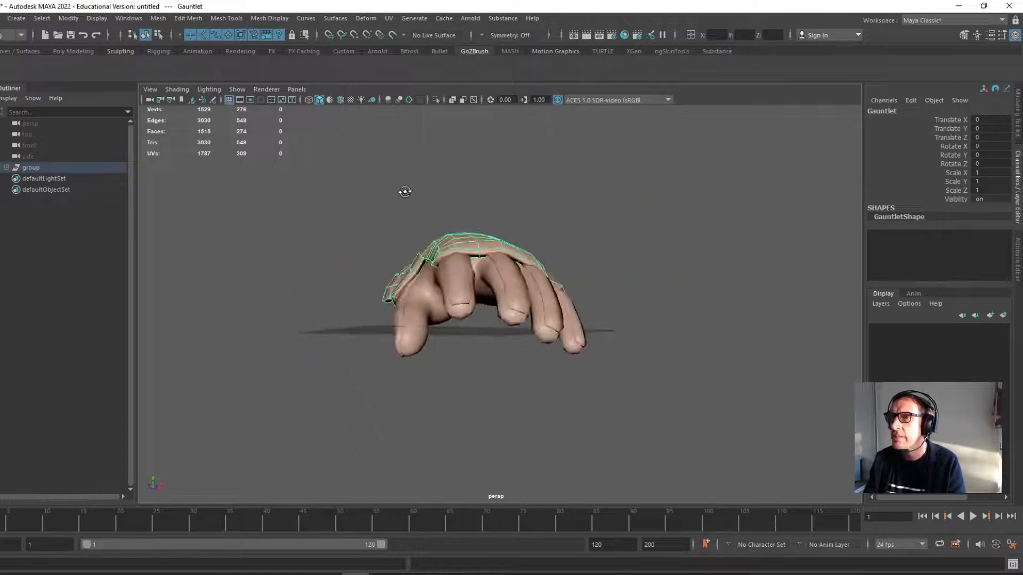
left_click_drag(404, 192, 277, 236)
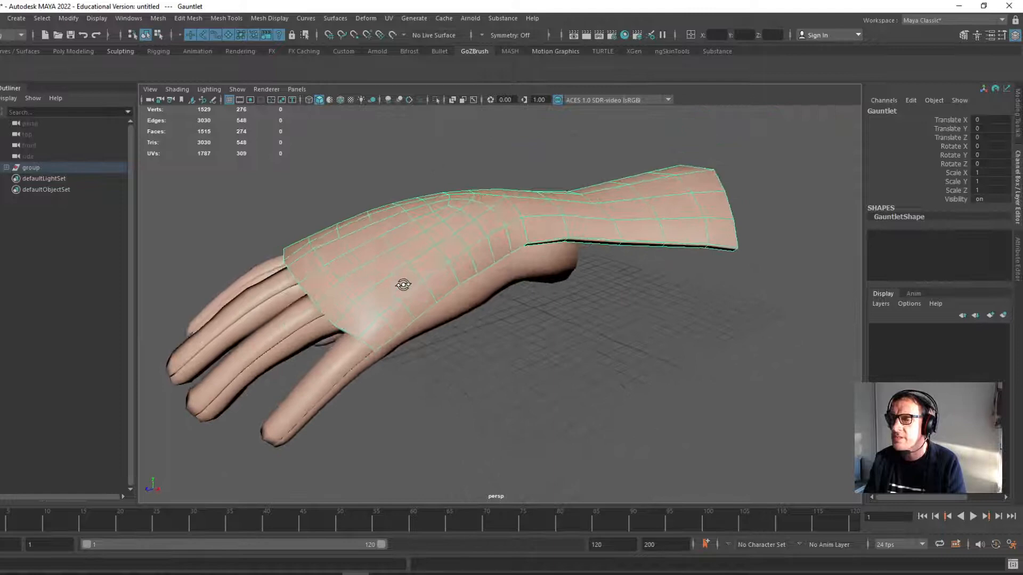
left_click_drag(403, 284, 539, 321)
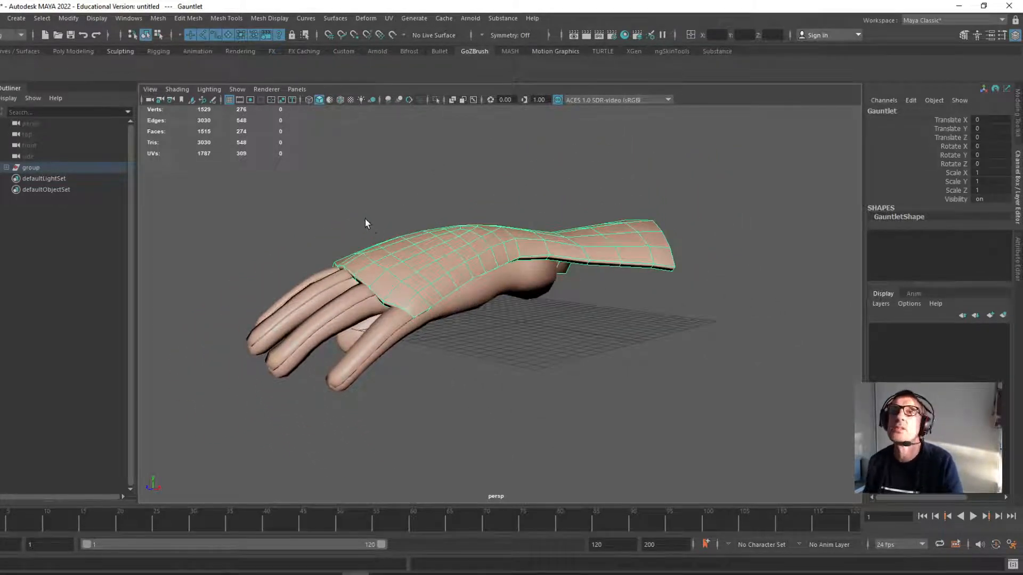
Export the selected gauntlet mesh as an OBJ file named GloveCover_01.
left_click(16, 18)
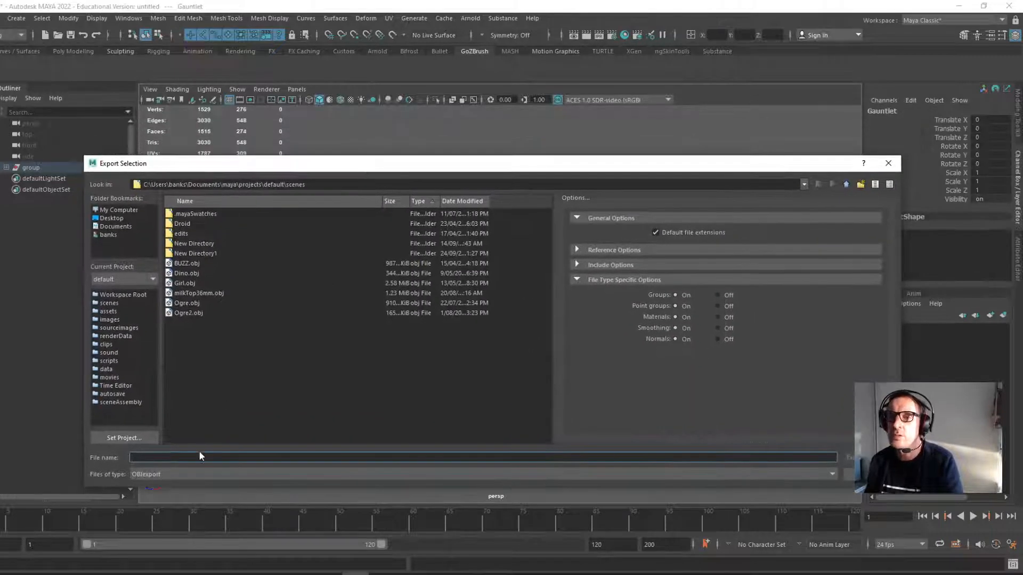
type("Gi")
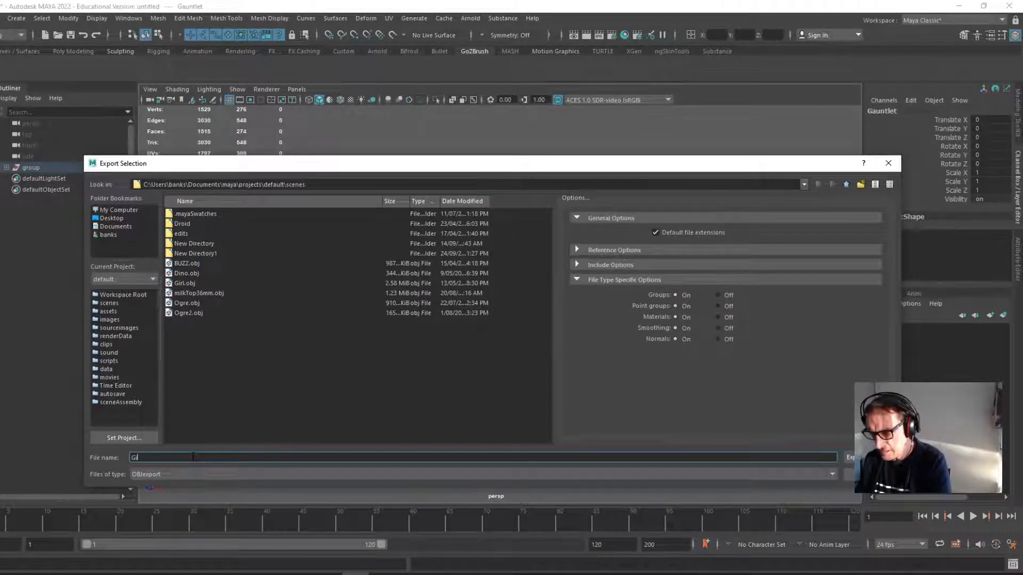
type("loveCover_01")
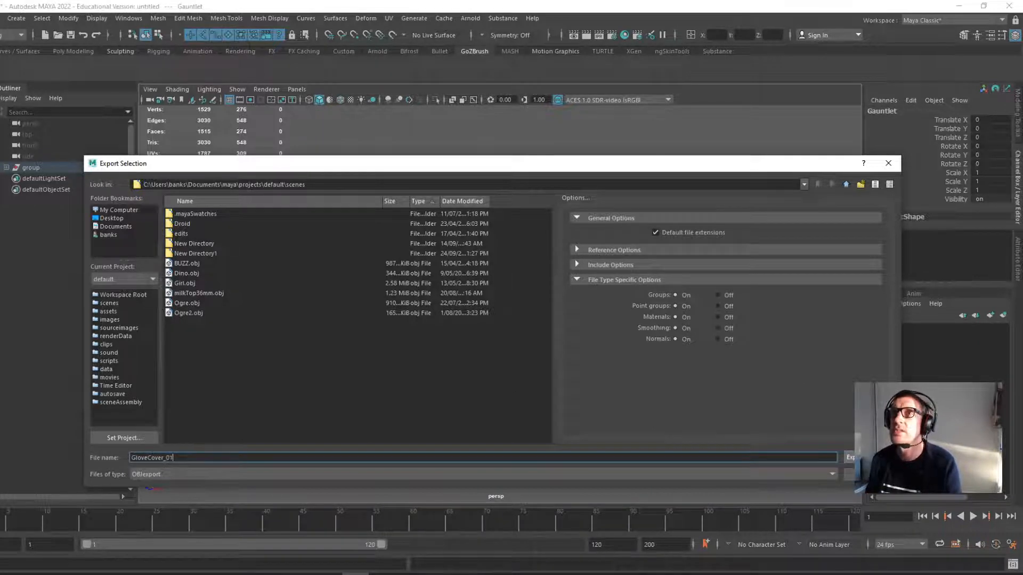
left_click(852, 457)
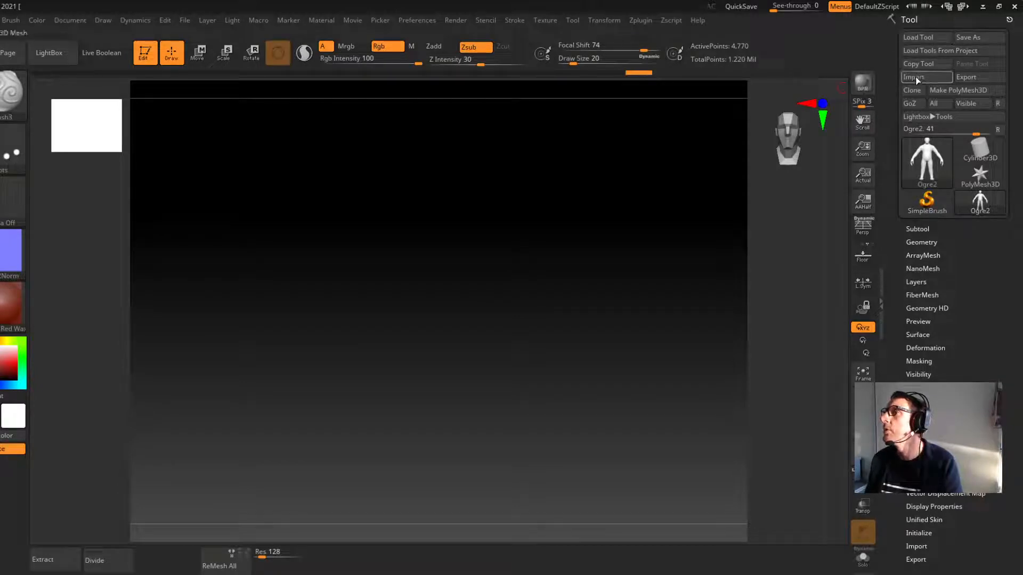
mouse_move(917, 77)
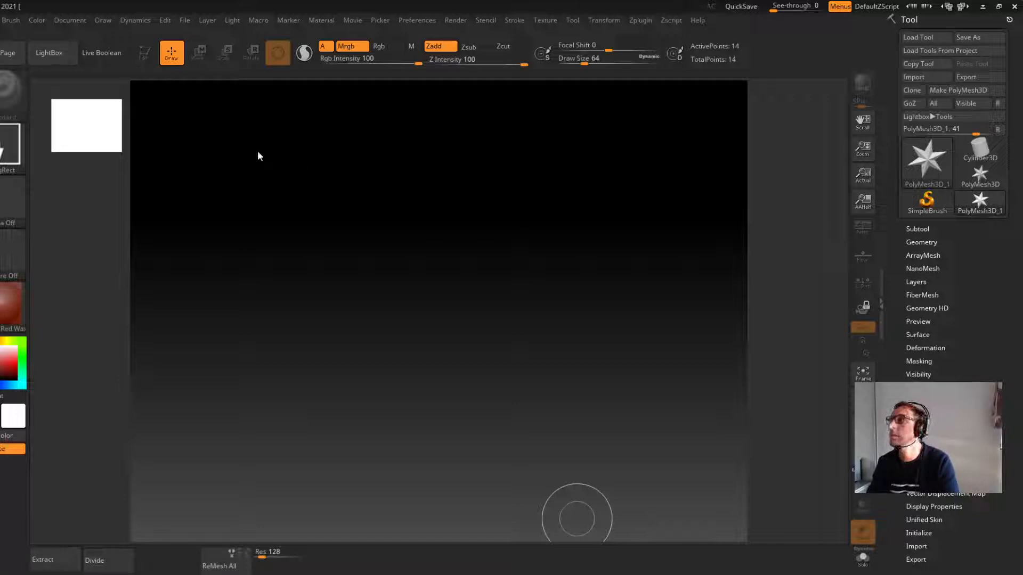
Bring up the LightBox project and tool browser.
left_click(53, 54)
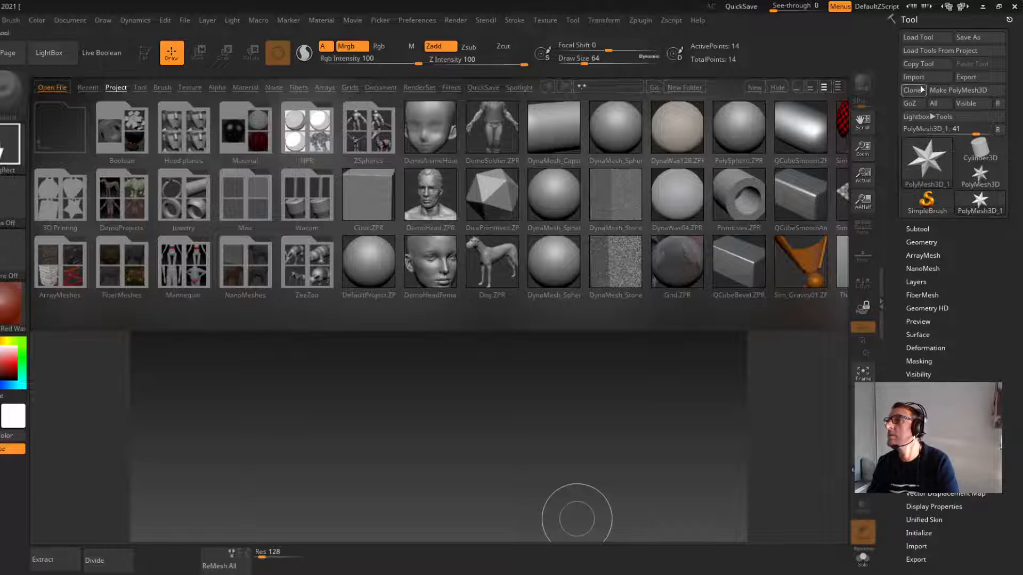
mouse_move(920, 76)
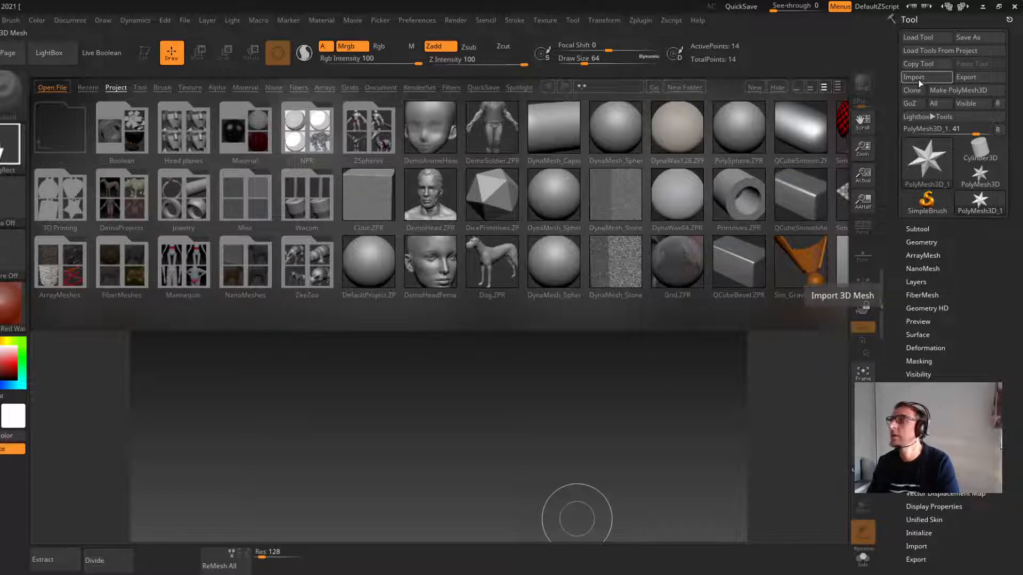
Import GloveCover_01.obj from Documents/maya/projects/default/scenes as the current tool.
left_click(913, 77)
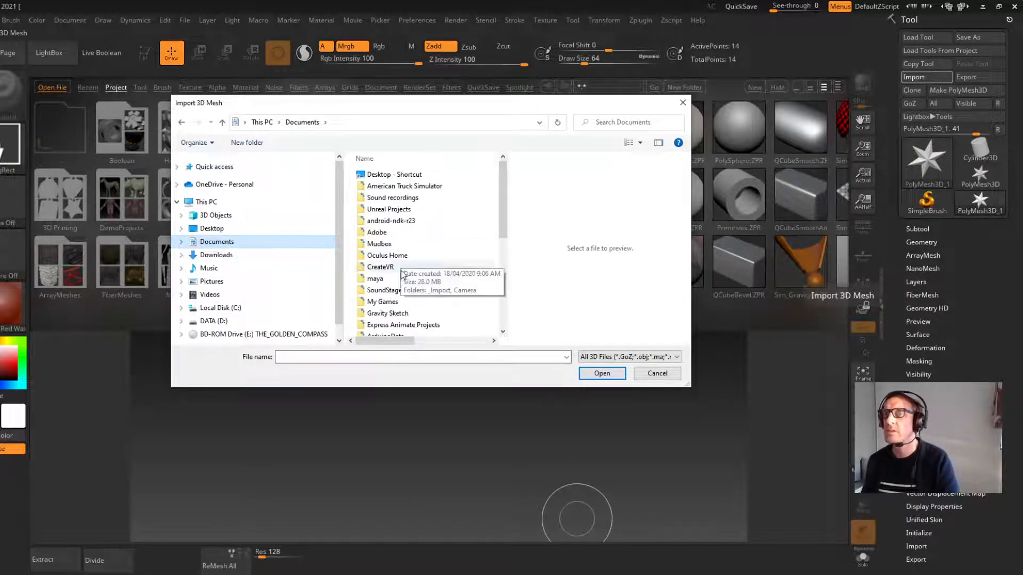
double_click(376, 278)
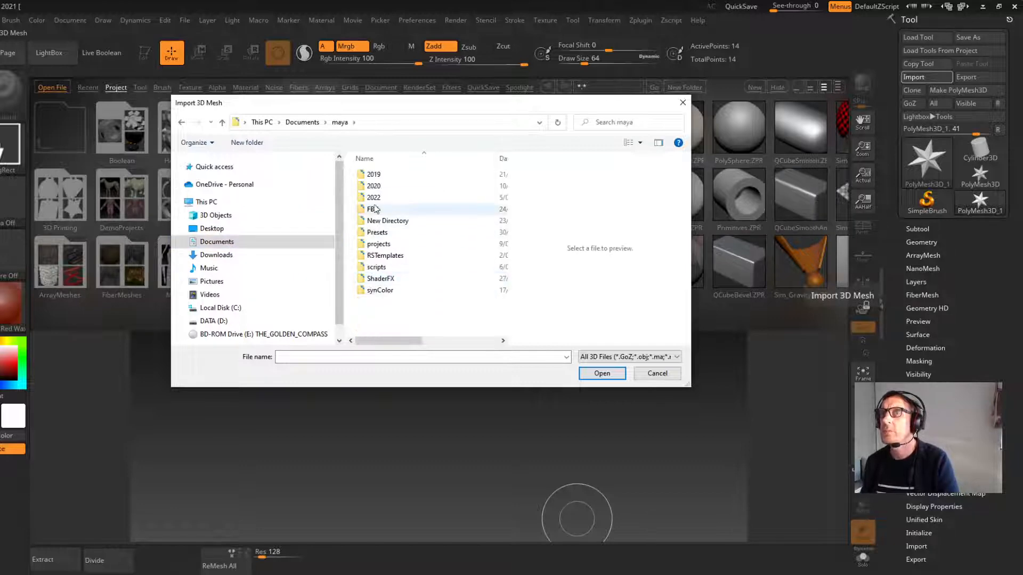
double_click(378, 243)
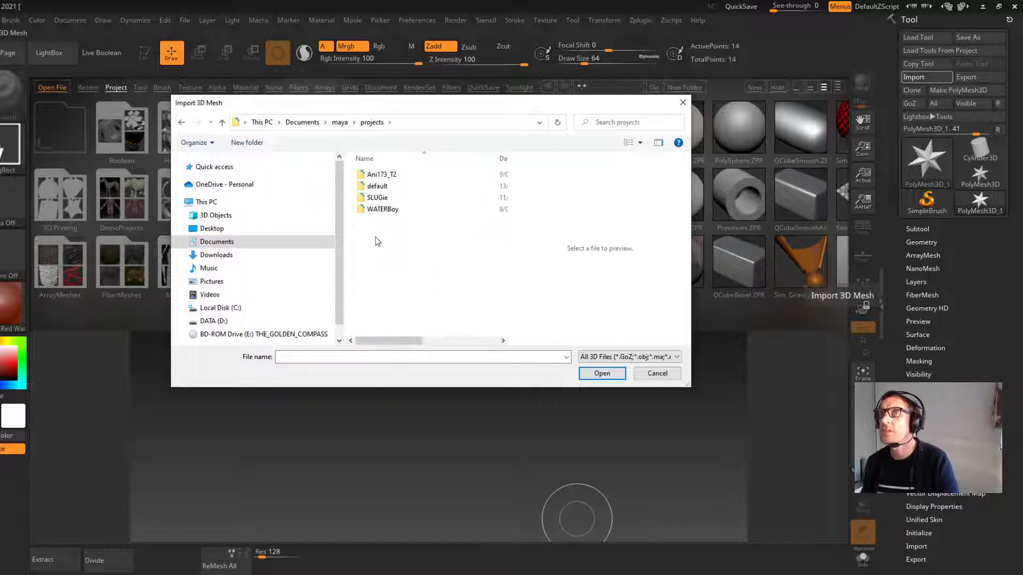
double_click(378, 185)
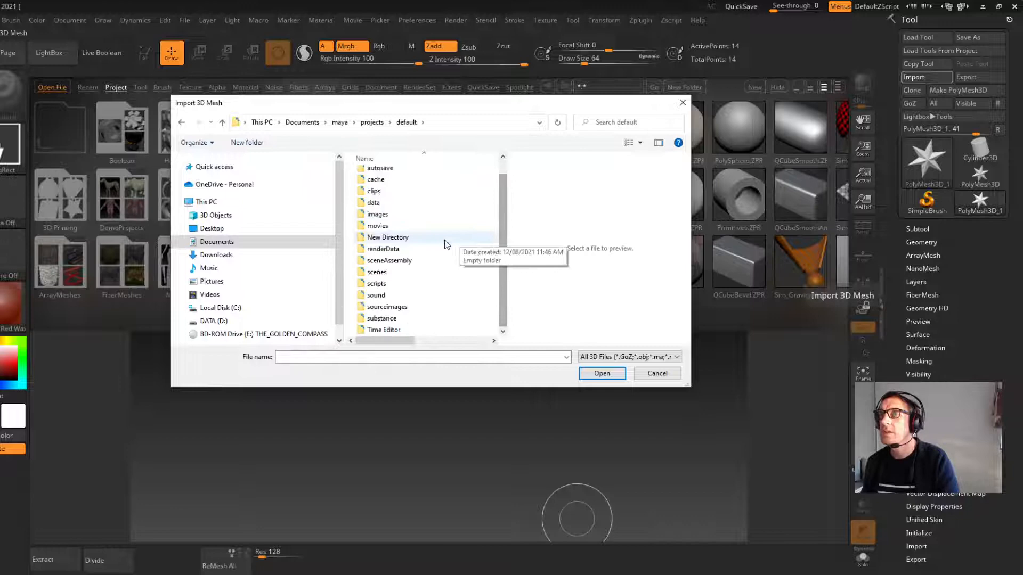
double_click(378, 272)
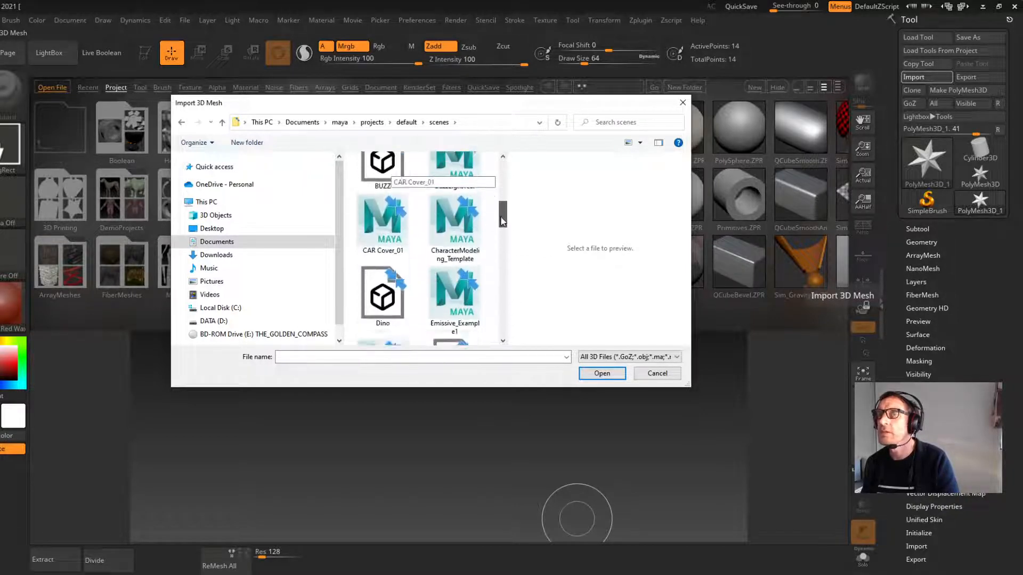
scroll("down", 3)
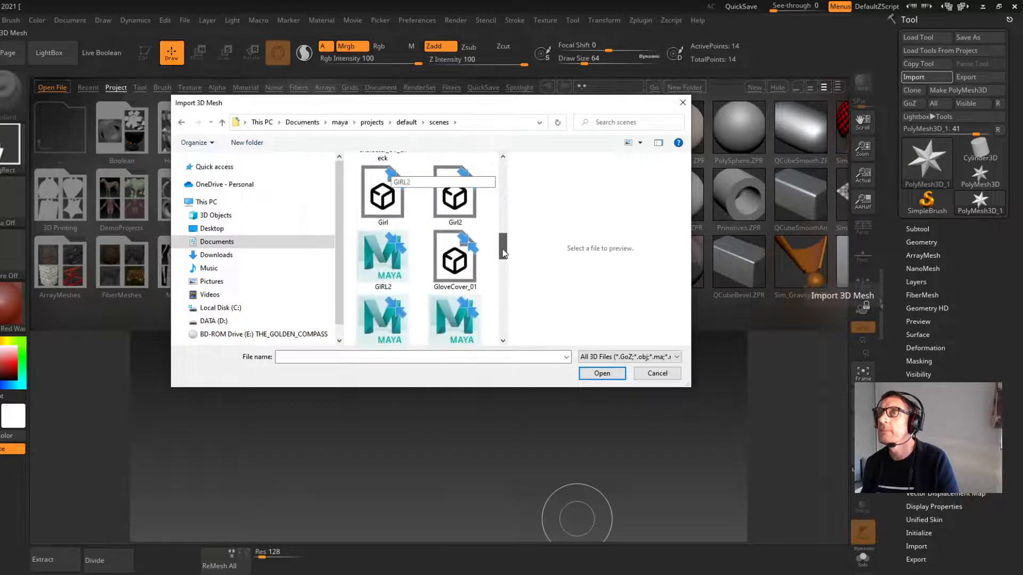
left_click(455, 259)
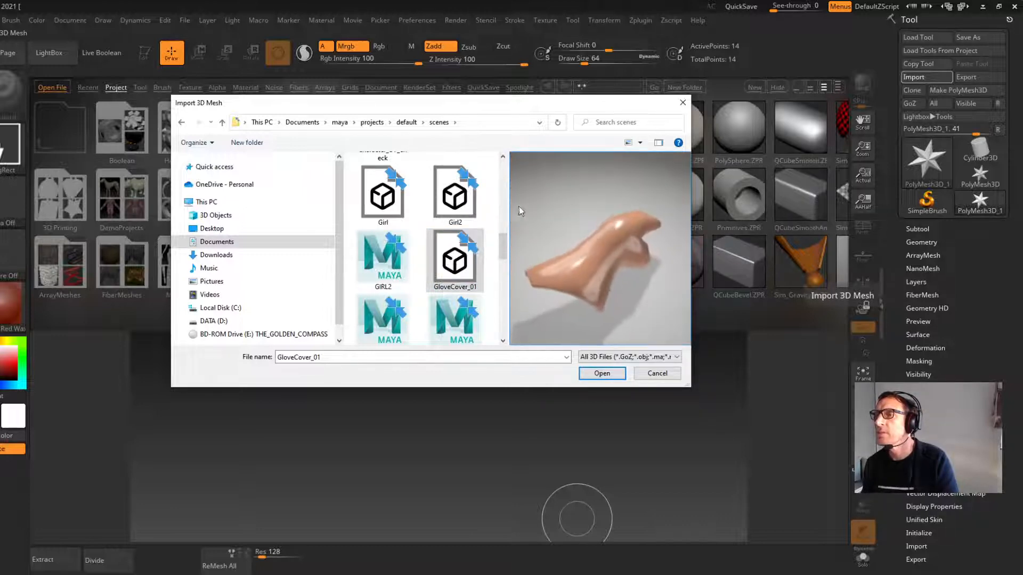
left_click(601, 373)
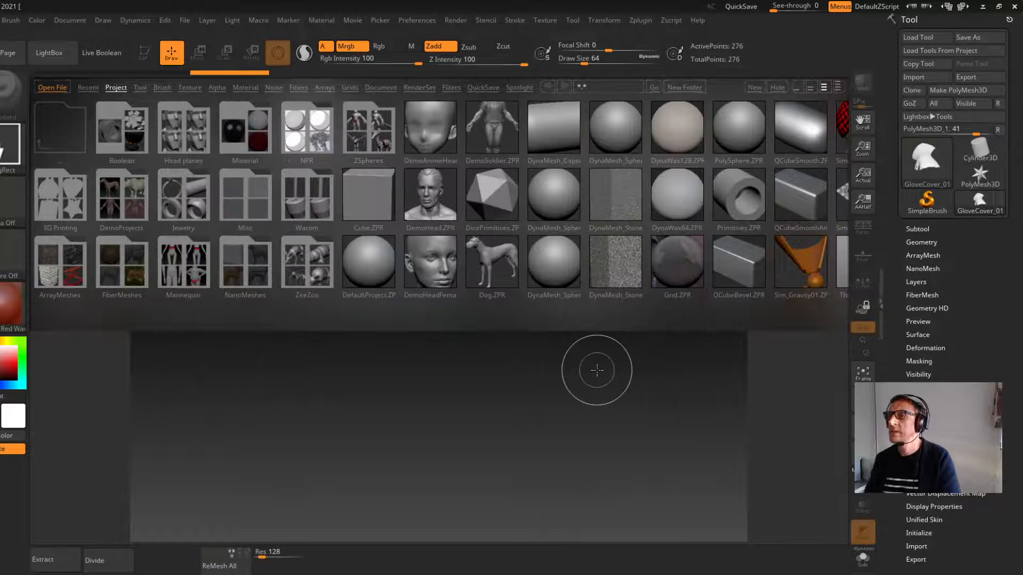
mouse_move(411, 368)
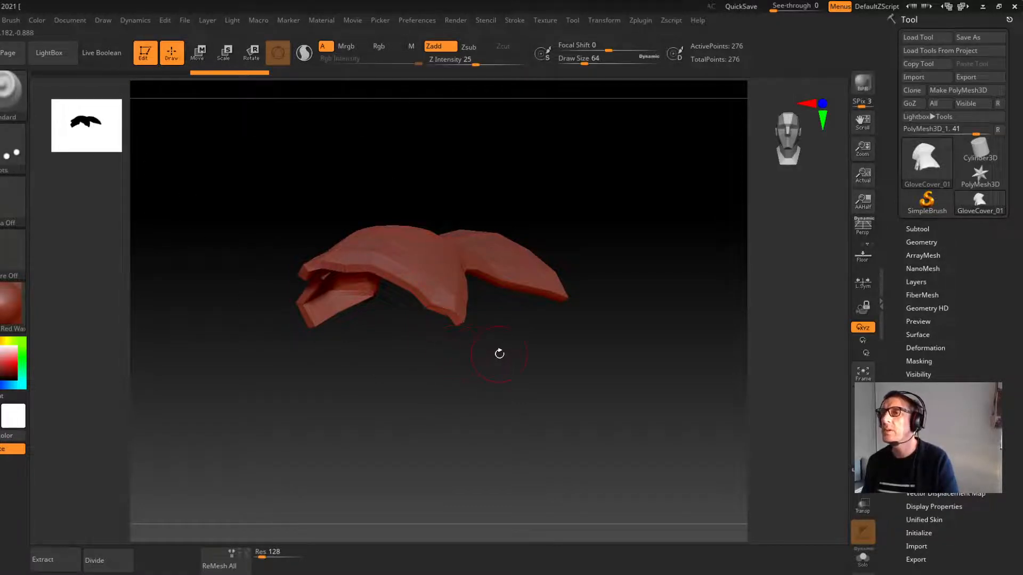
Rotate the glove cover to side, lengthwise and top views to inspect its shape.
left_click_drag(498, 354, 547, 299)
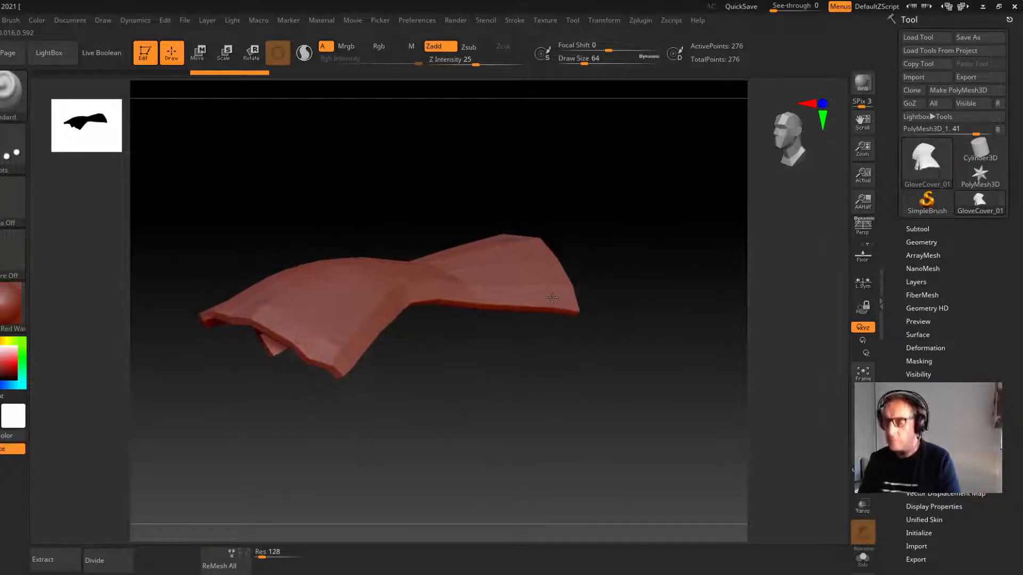
left_click_drag(551, 298, 682, 449)
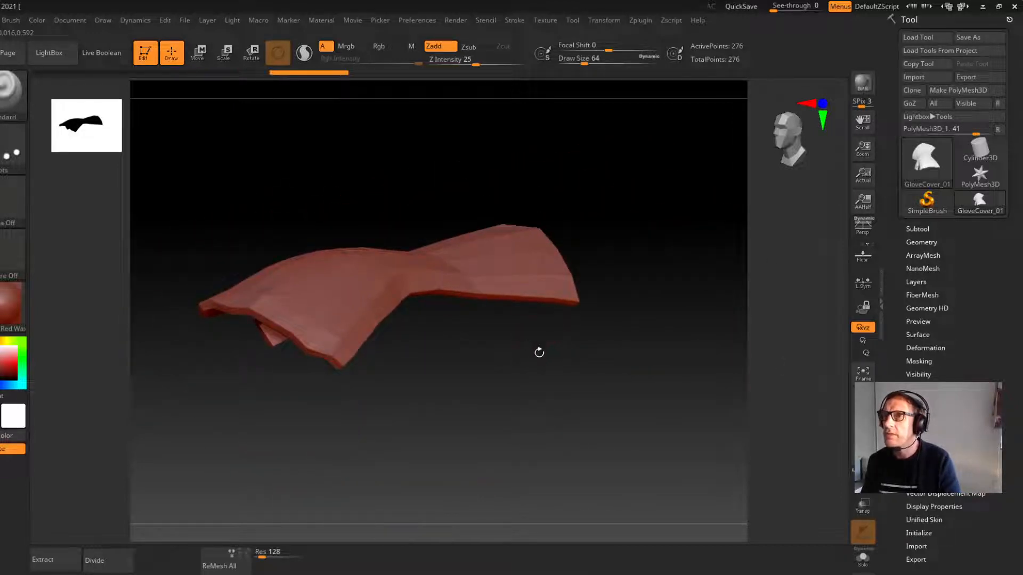
left_click_drag(539, 352, 562, 353)
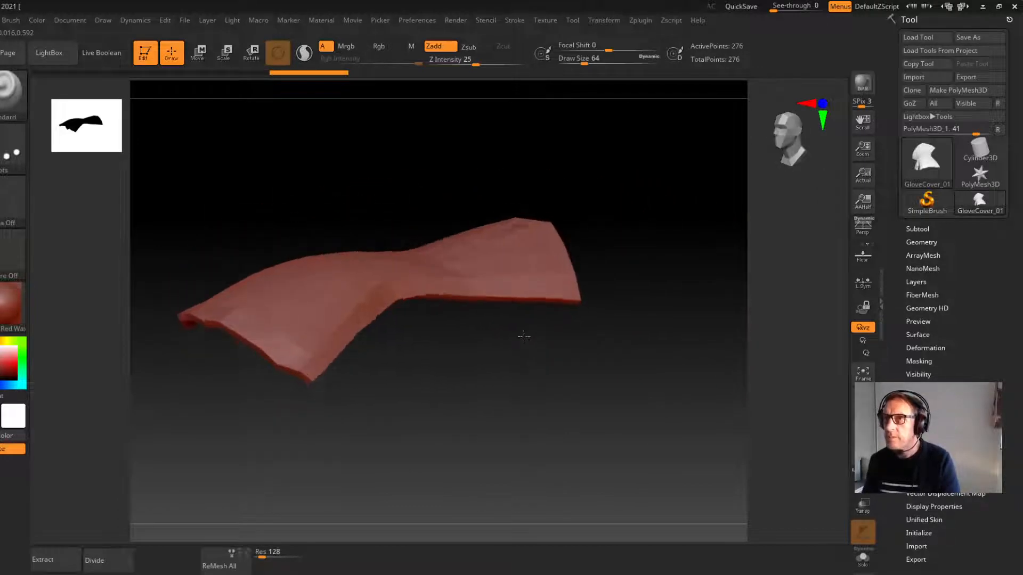
left_click_drag(522, 338, 534, 340)
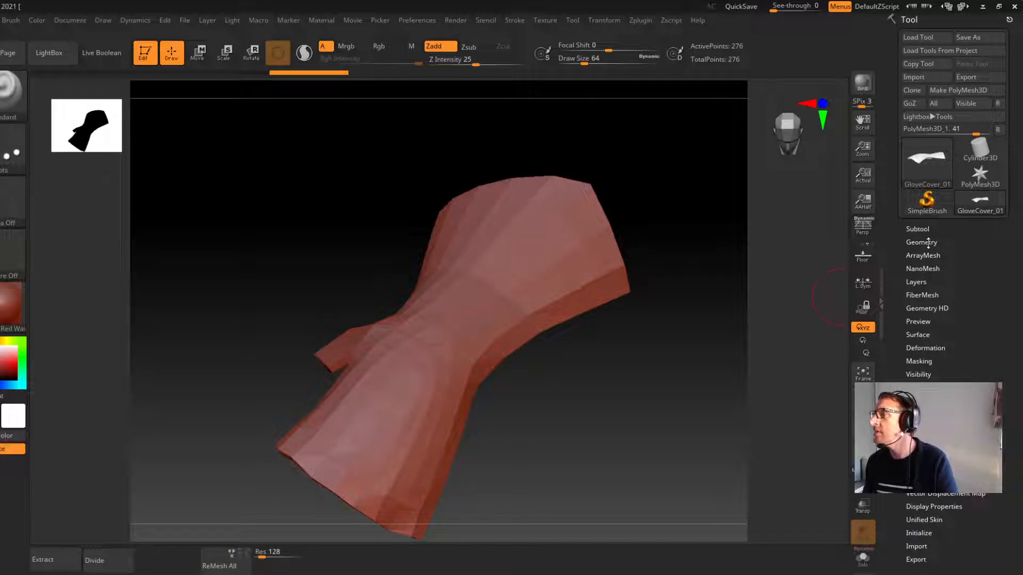
Divide the glove cover mesh up to SDiv 5, about 70,000 points.
left_click(922, 242)
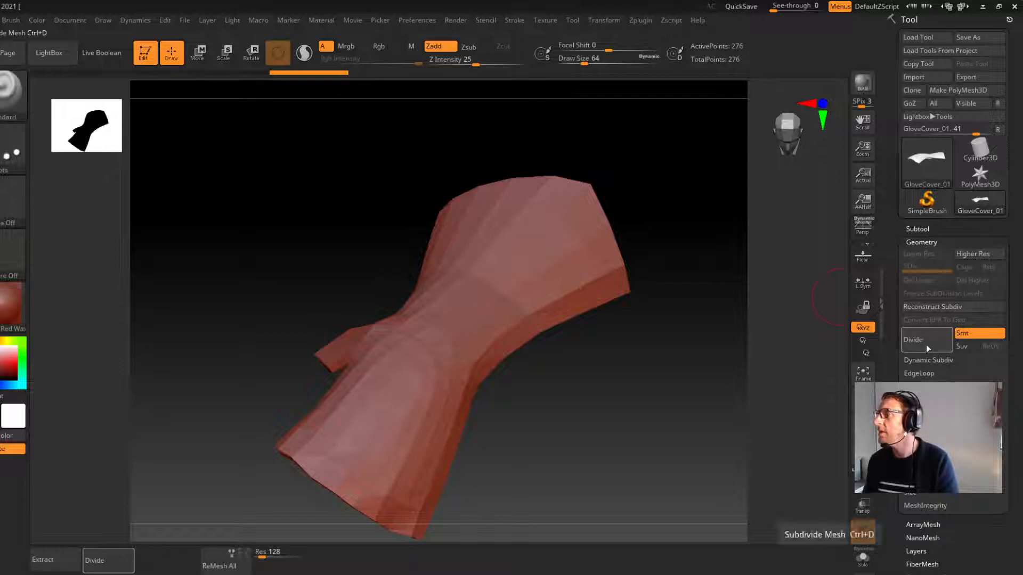
left_click(925, 340)
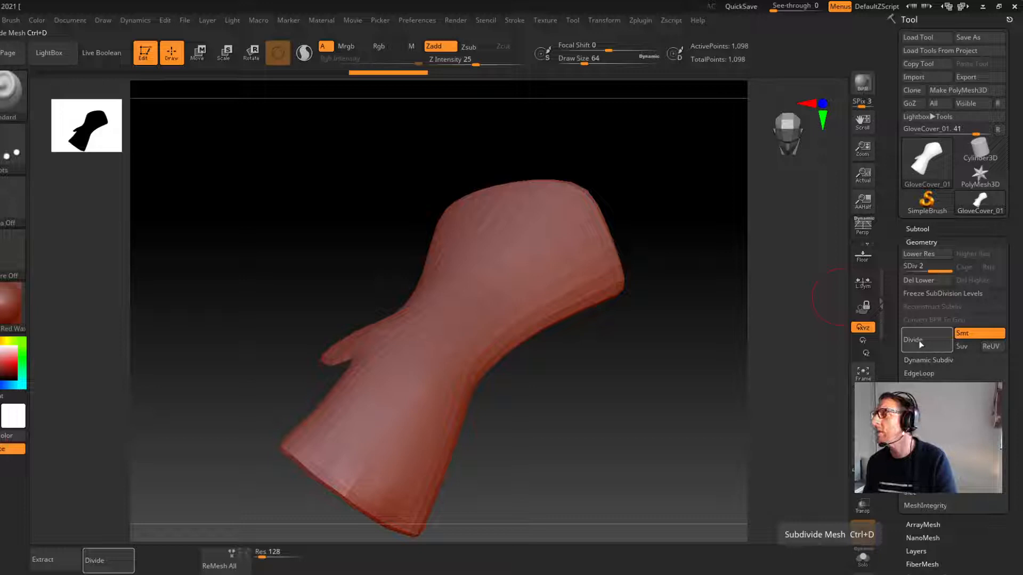
left_click(923, 340)
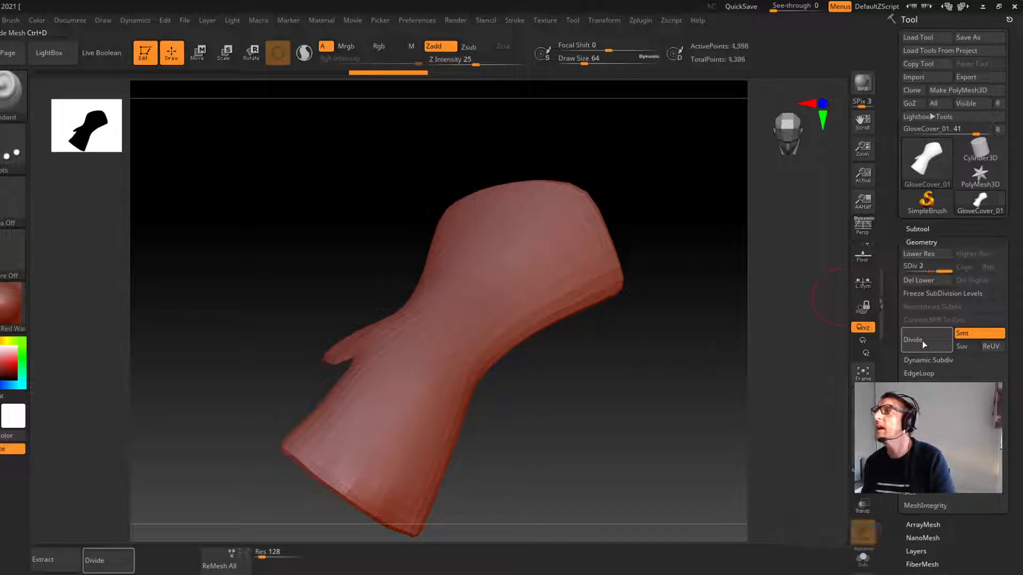
left_click(913, 339)
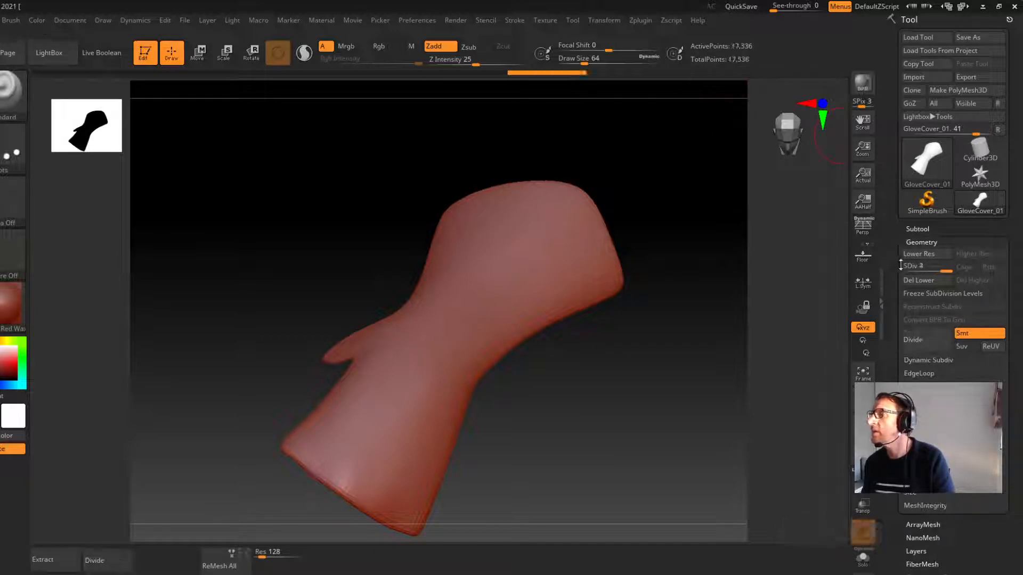
left_click(926, 254)
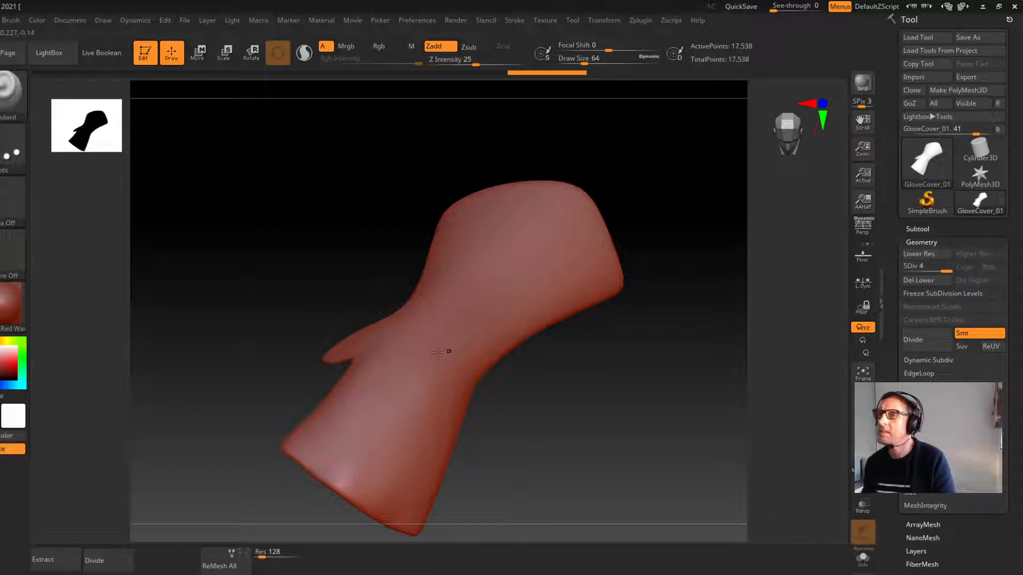
left_click(925, 339)
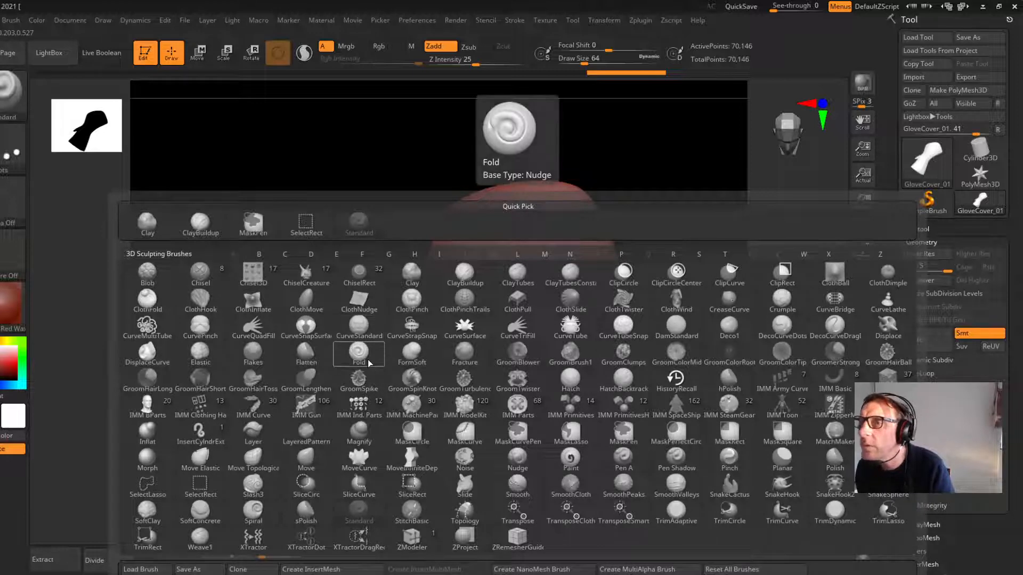
Choose the Fold brush and lower its Z Intensity.
left_click(359, 354)
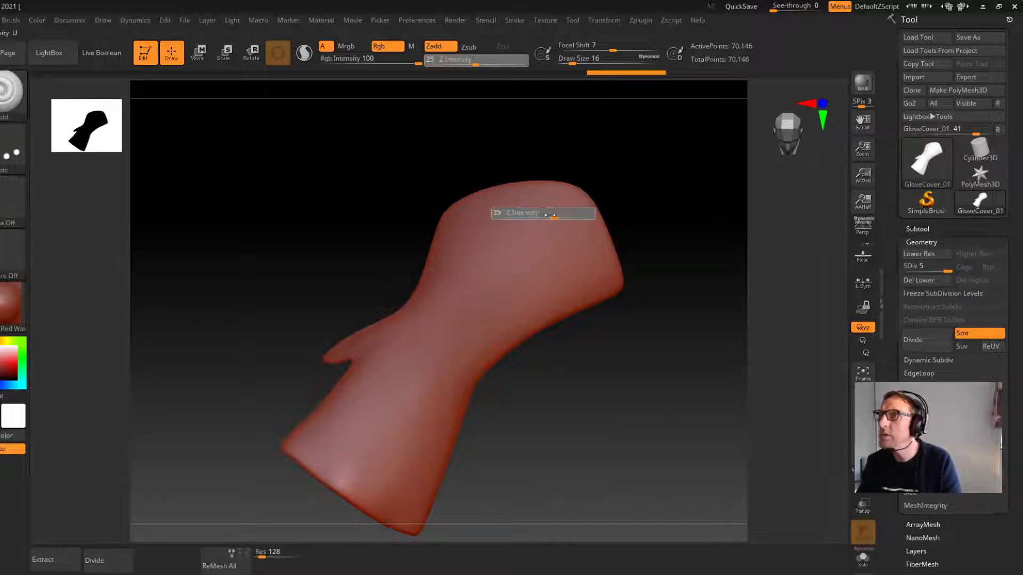
left_click_drag(568, 218, 528, 220)
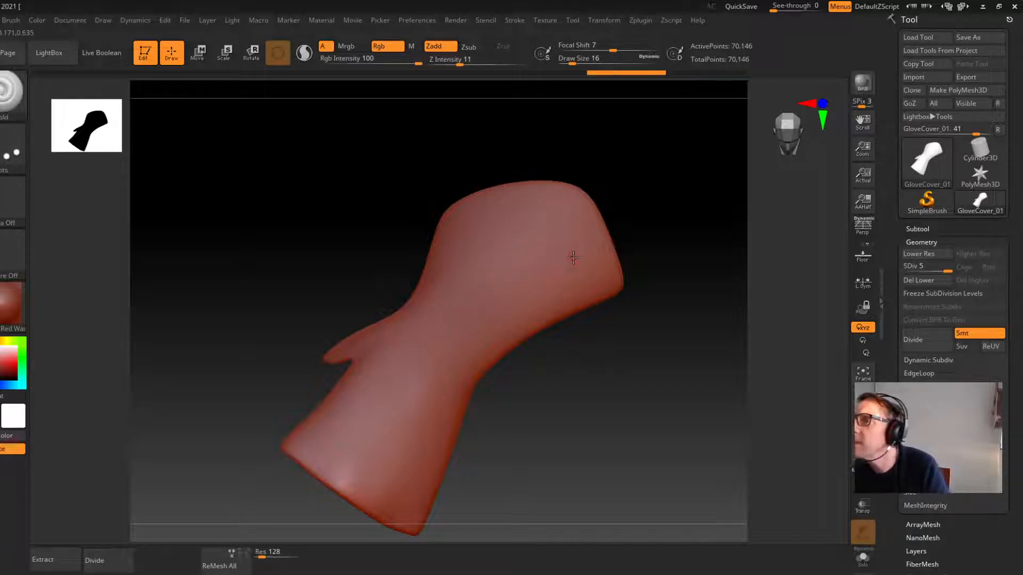
left_click_drag(577, 258, 385, 474)
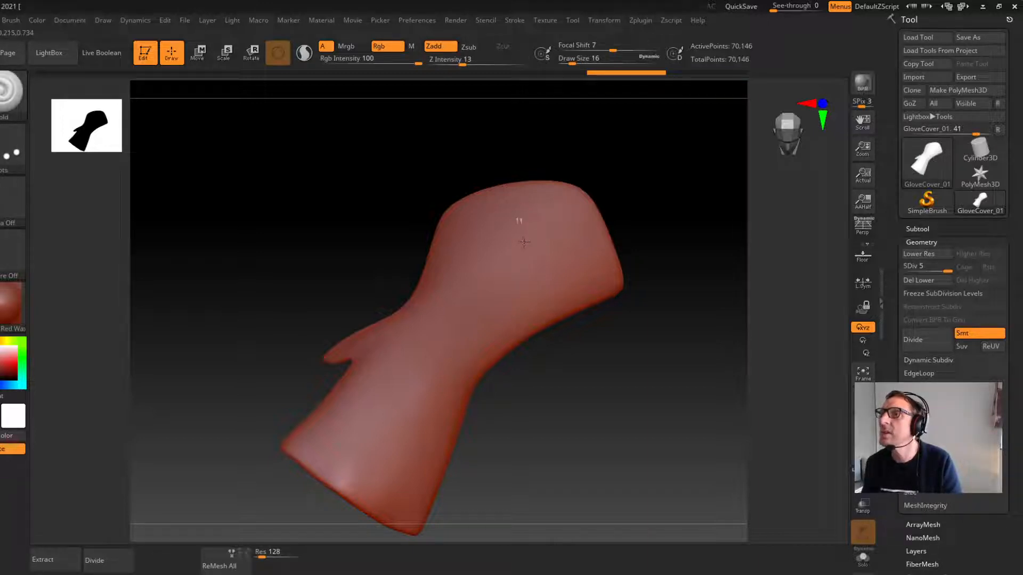
Sculpt zigzag fold creases across the glove cover surface.
left_click_drag(519, 234, 466, 335)
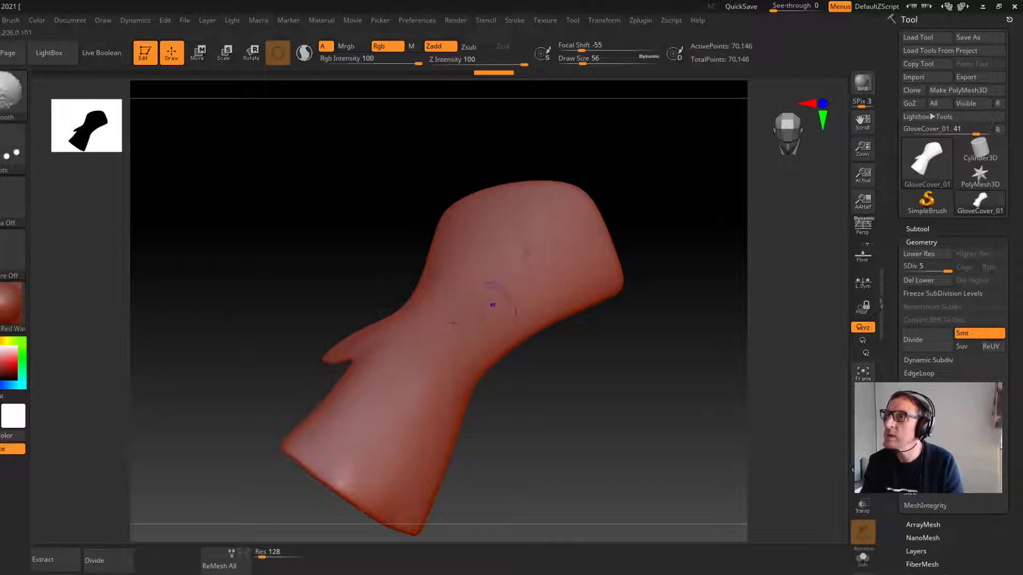
left_click_drag(492, 306, 528, 261)
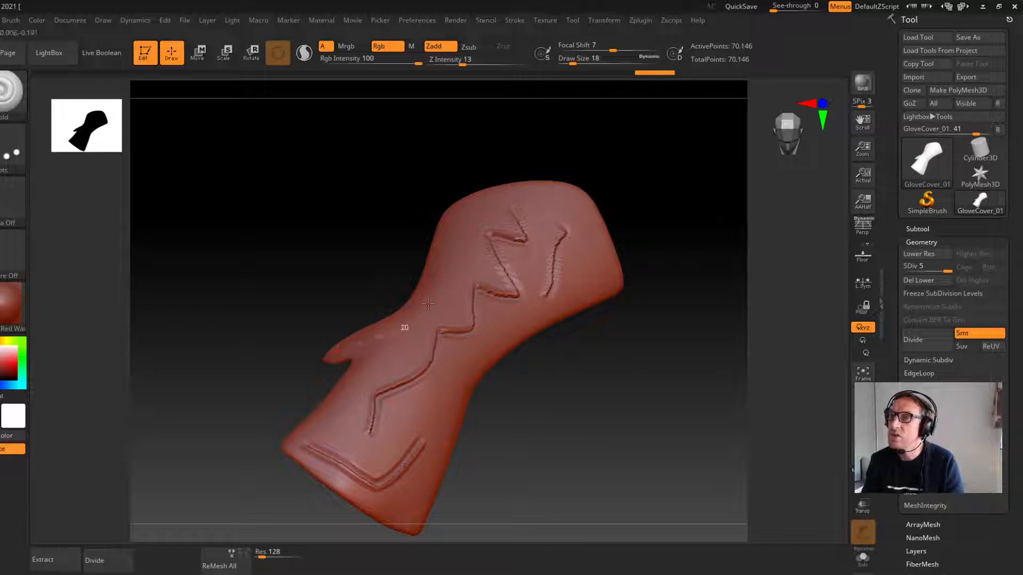
left_click_drag(427, 306, 424, 424)
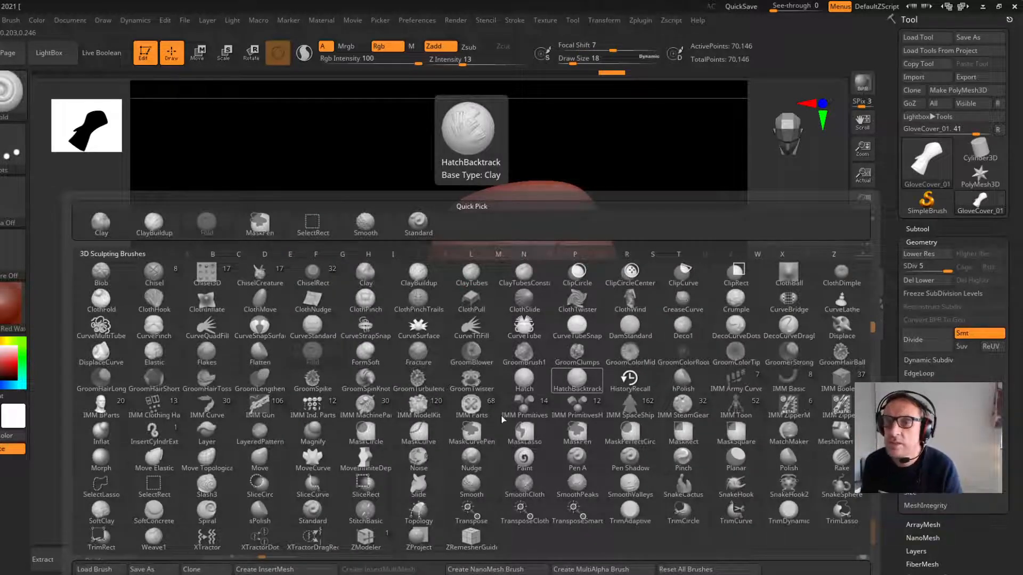
Switch to the Layer and Deco brushes and rework the fold creases.
left_click(207, 434)
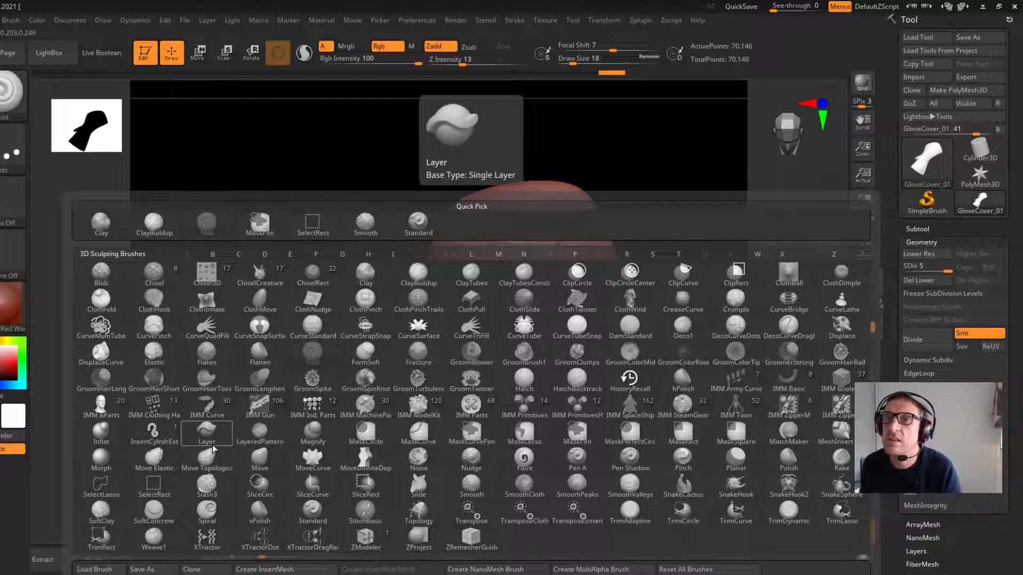
left_click(207, 437)
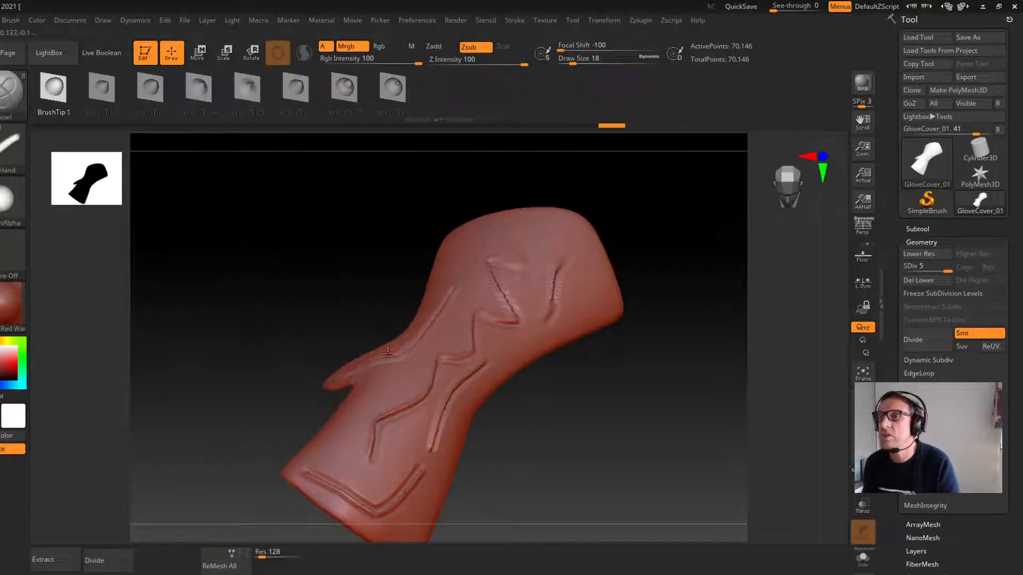
left_click_drag(388, 354, 353, 431)
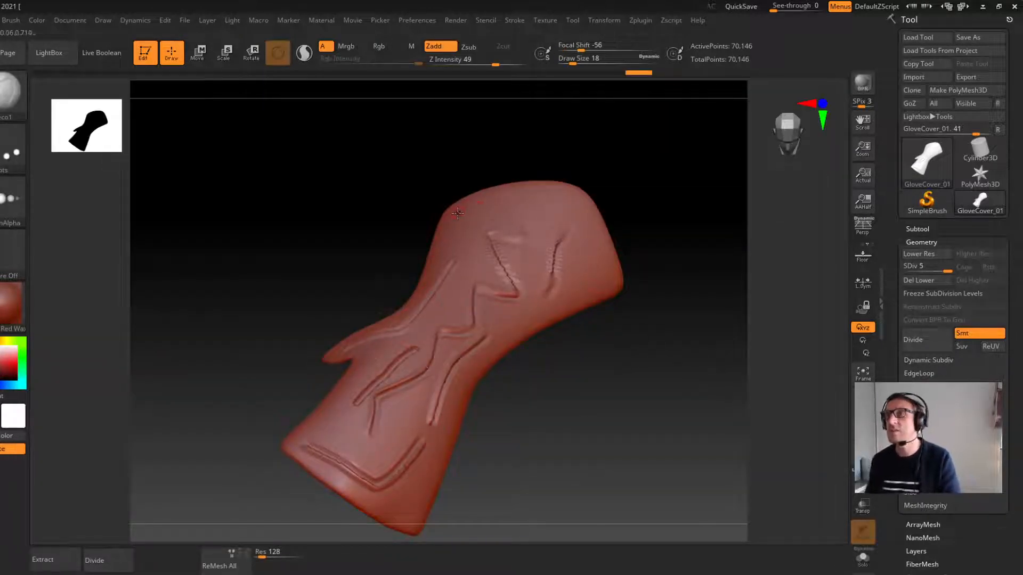
left_click(378, 46)
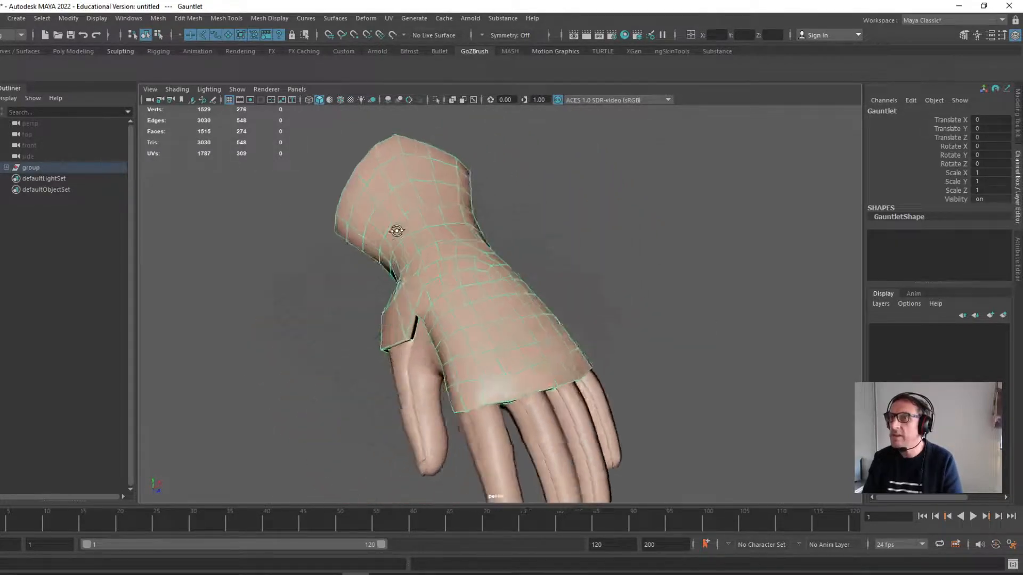
left_click_drag(396, 230, 572, 281)
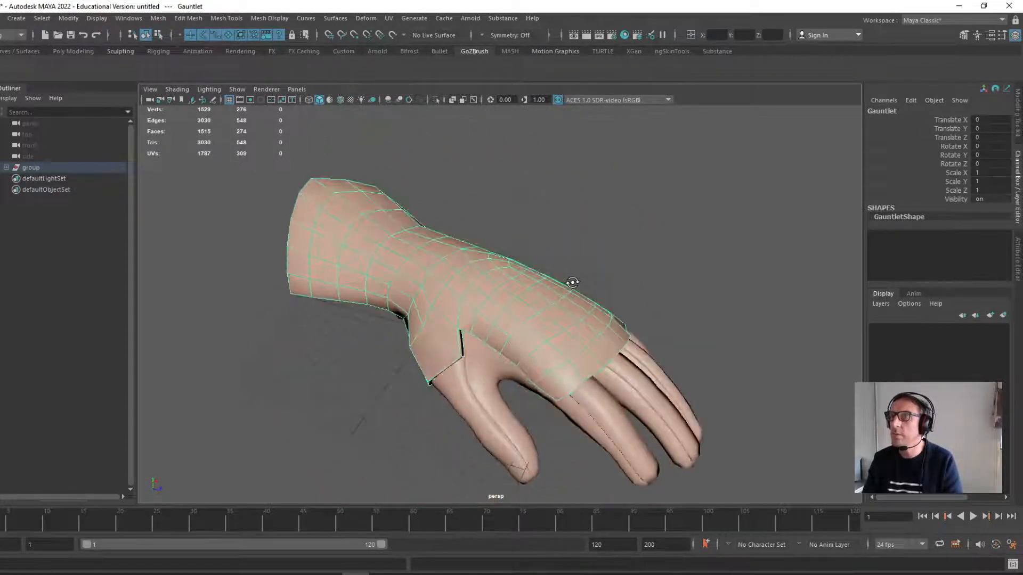
left_click_drag(573, 282, 445, 350)
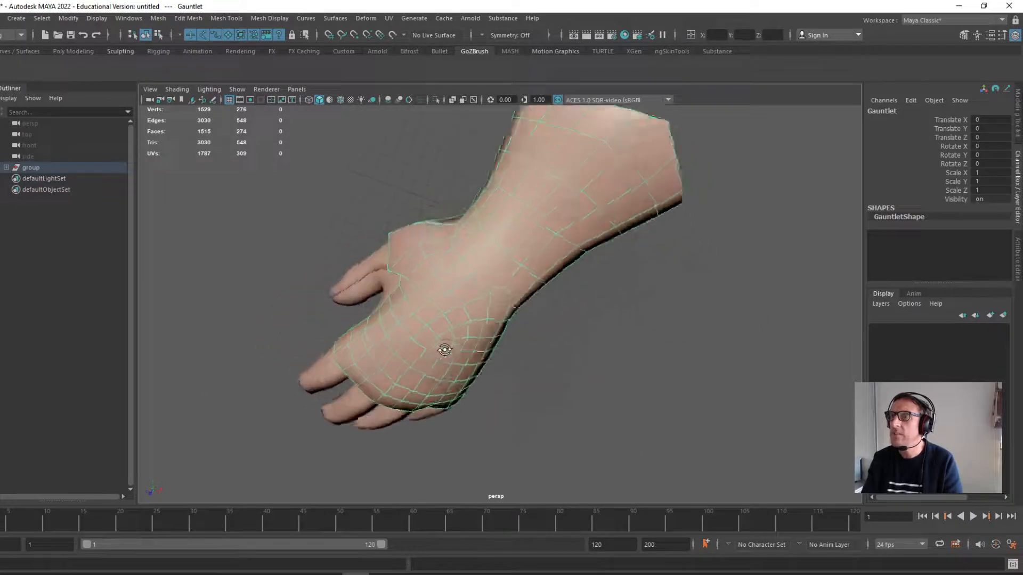
left_click_drag(445, 350, 599, 239)
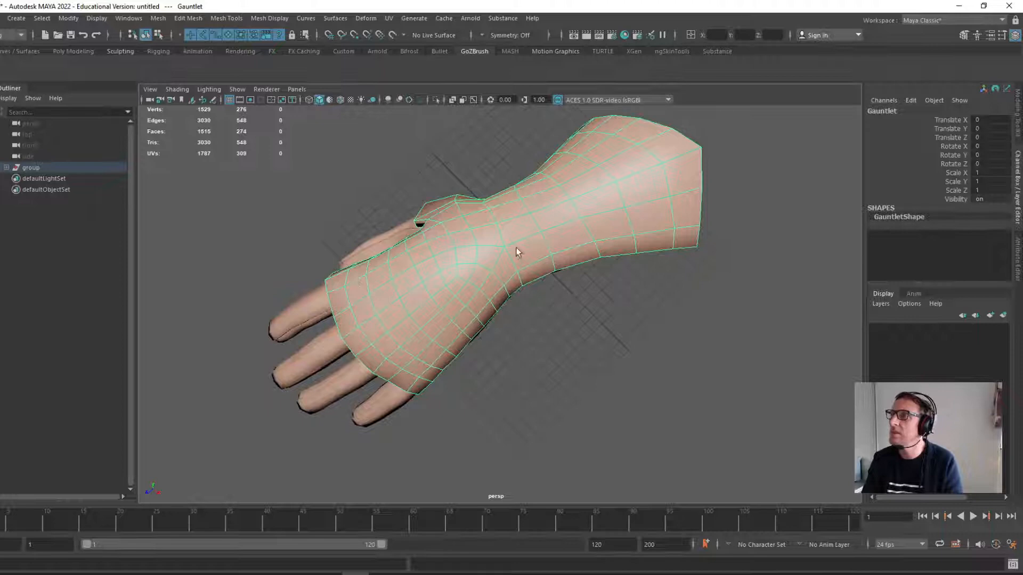
left_click_drag(516, 253, 468, 386)
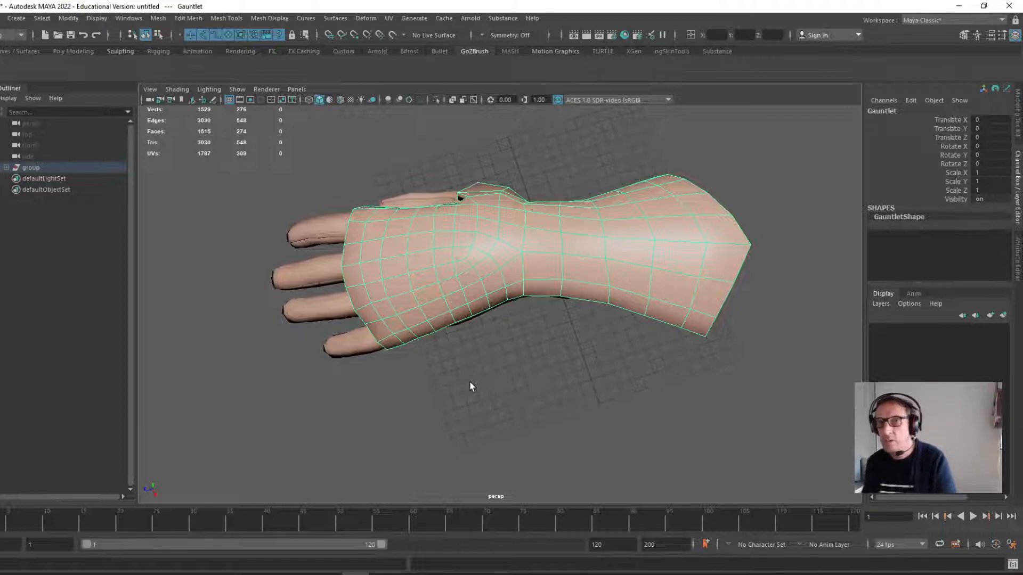
mouse_move(457, 367)
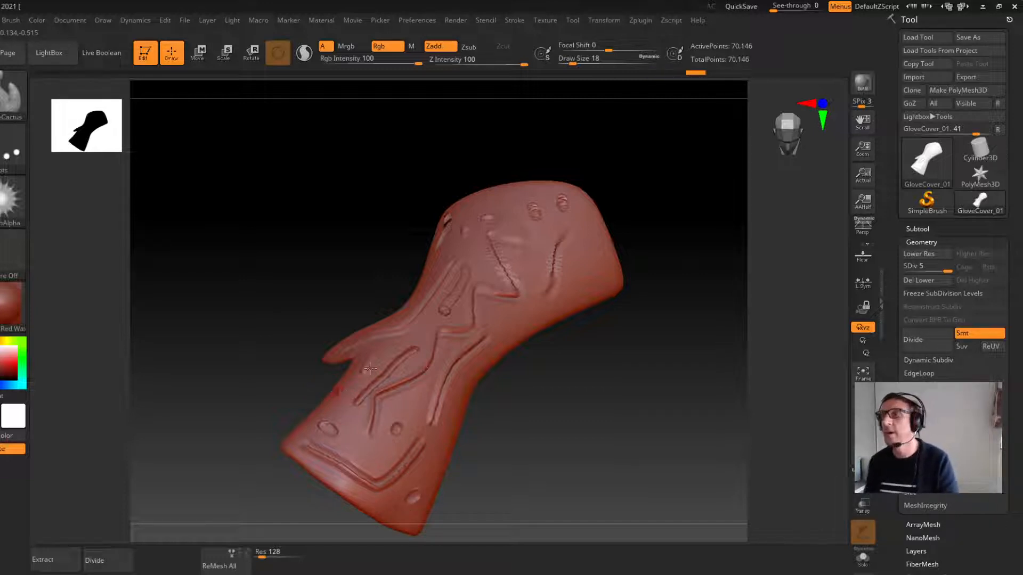
mouse_move(926, 343)
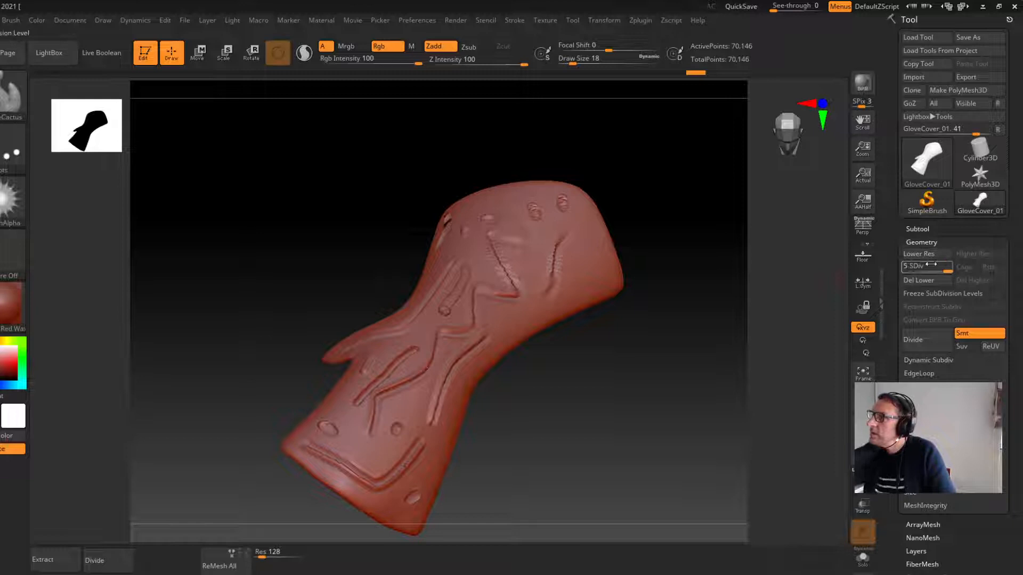
mouse_move(925, 253)
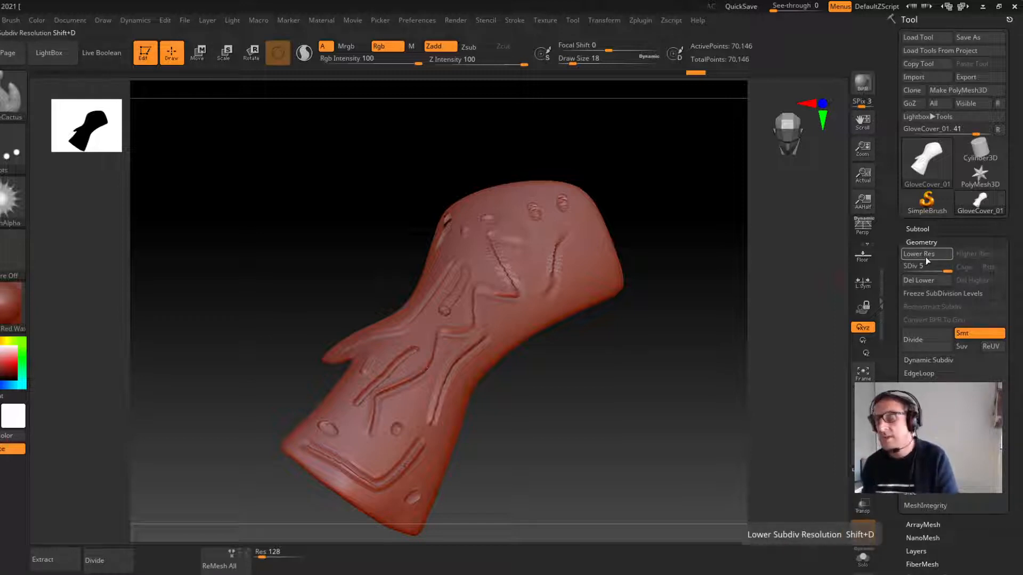
Step the glove cover down to SDiv 1 and collapse the Geometry settings.
left_click(921, 254)
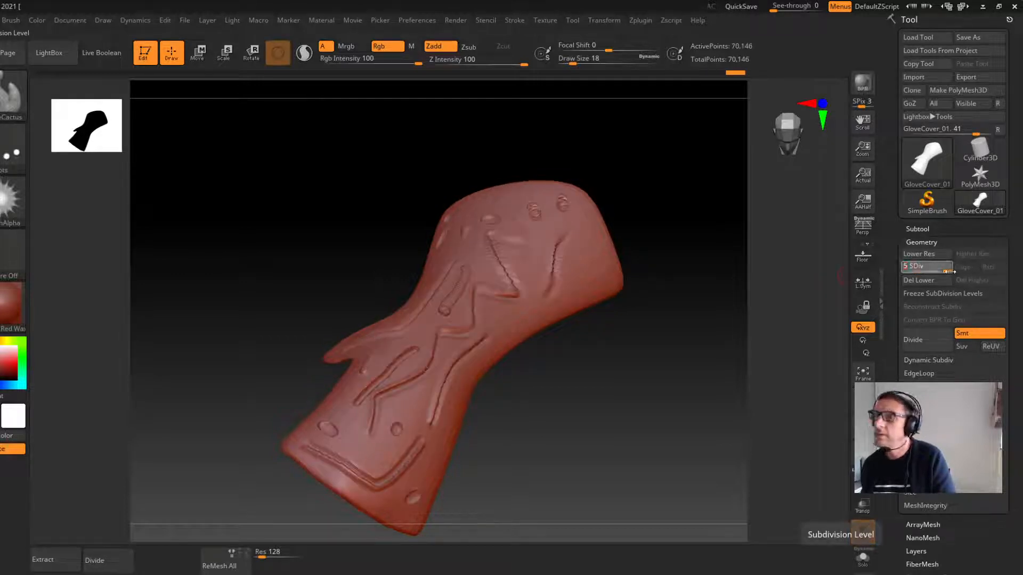
left_click(923, 254)
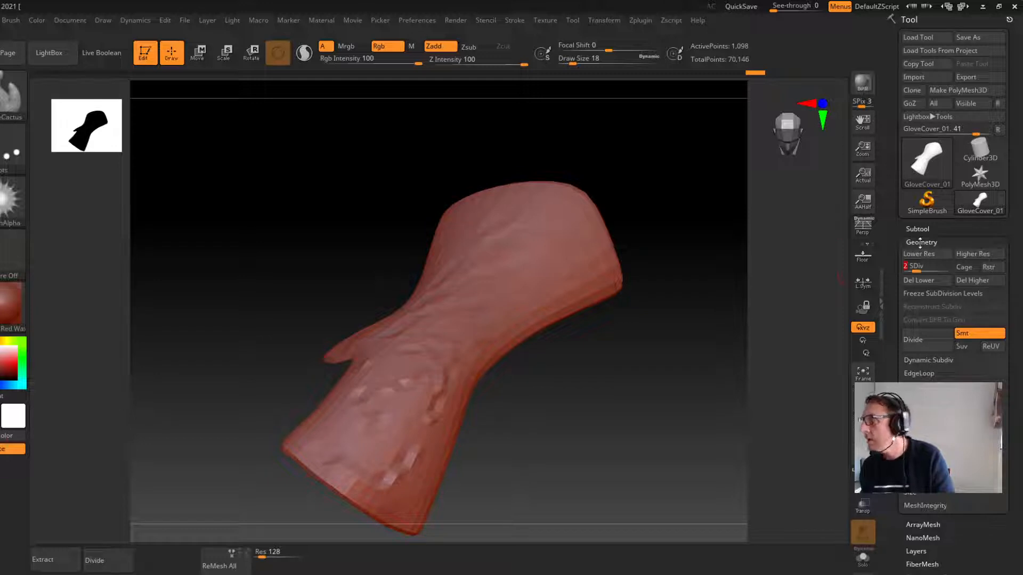
left_click(921, 242)
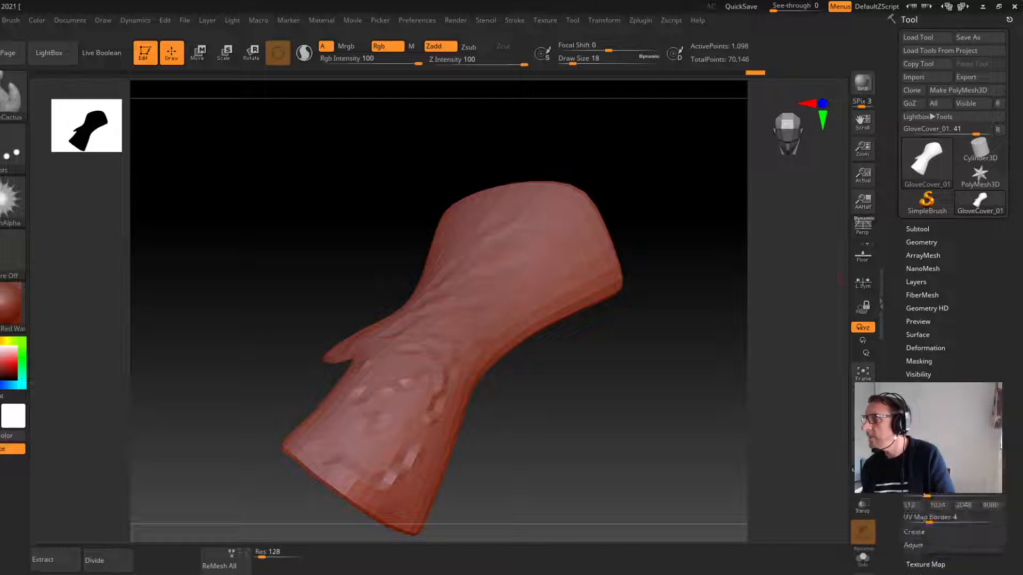
Expand UV Map > Create and start a UV map for the glove cover.
left_click(967, 505)
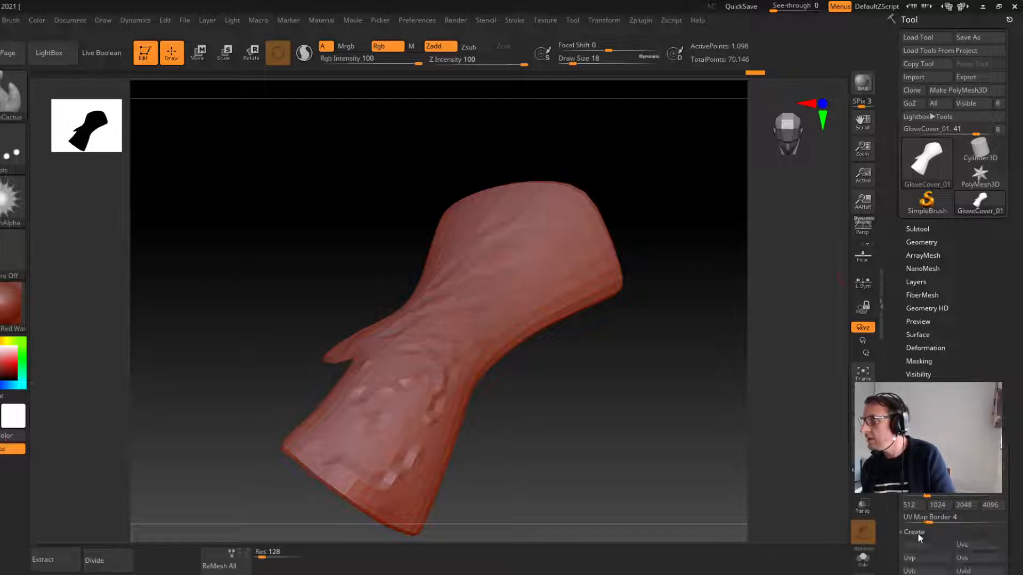
left_click(914, 533)
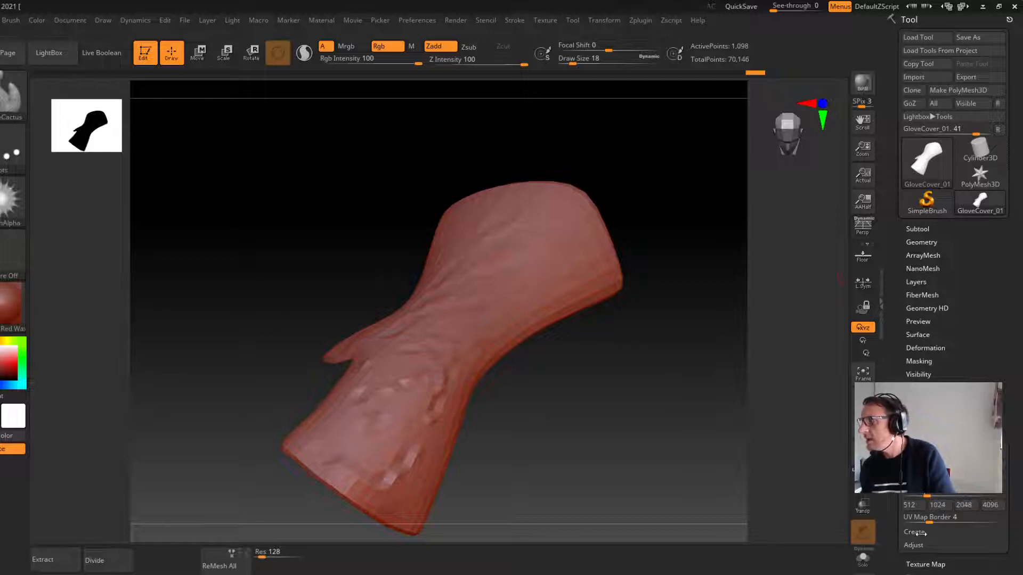
left_click(914, 532)
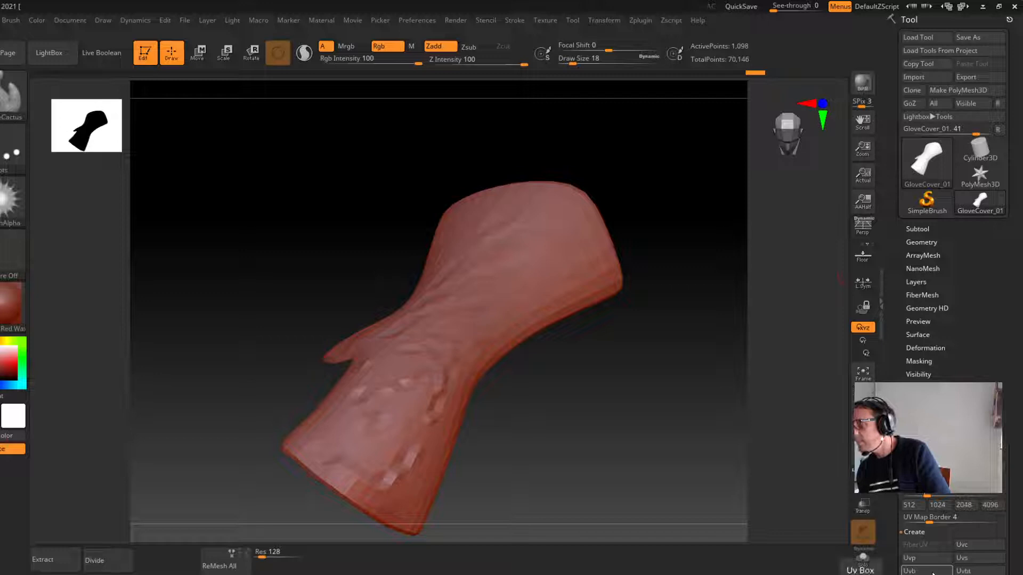
left_click(921, 570)
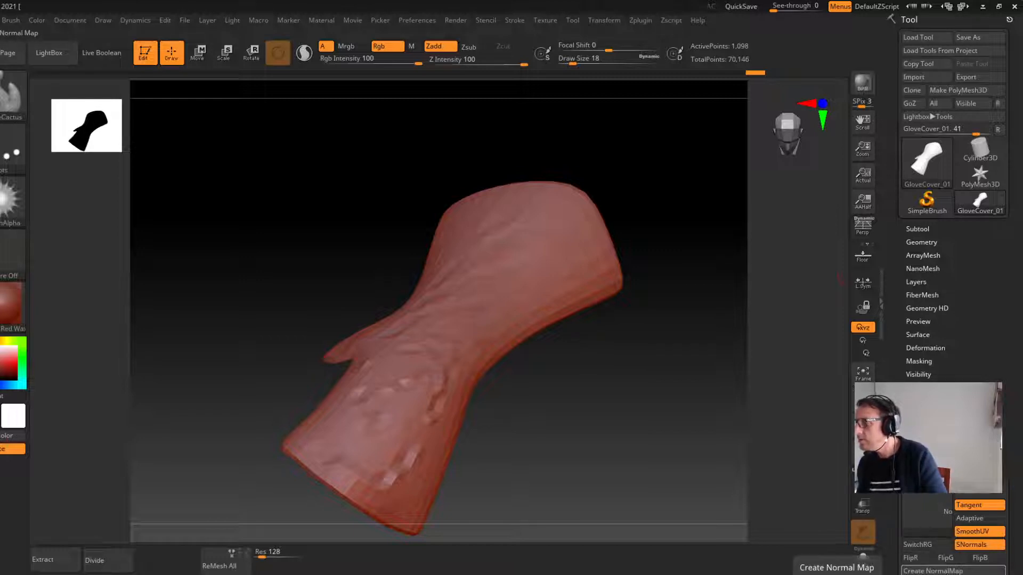
mouse_move(978, 505)
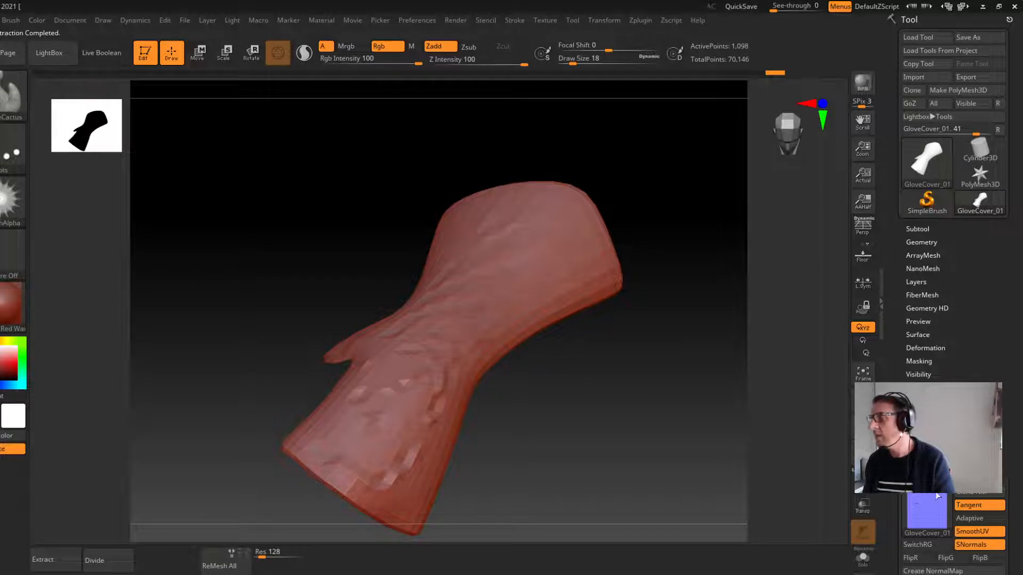
Create a tangent-space normal map of GloveCover_01 with SmoothUV and SNormals.
left_click(933, 571)
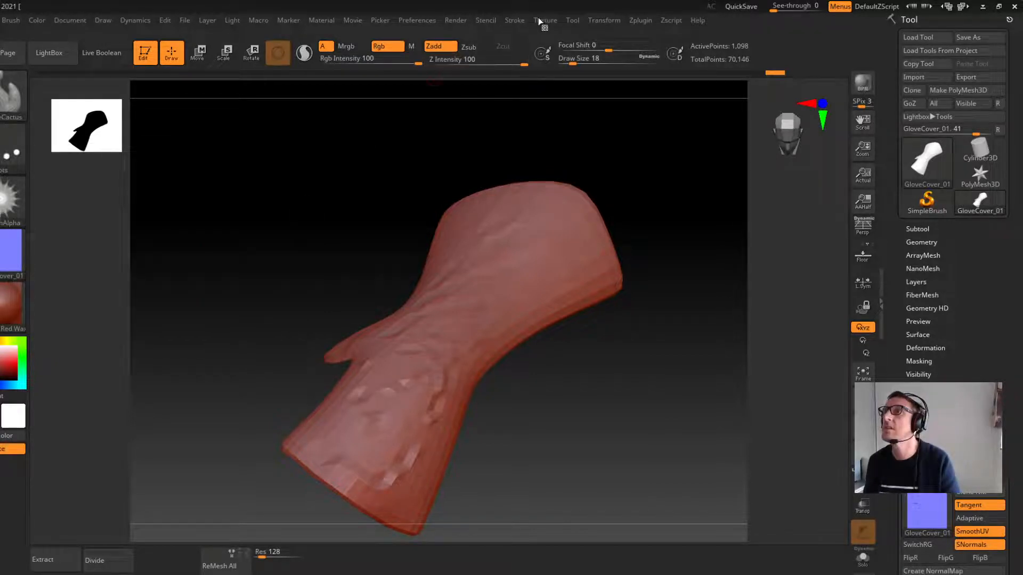
Flip the GloveCover normal map texture vertically with Flip V.
left_click(546, 20)
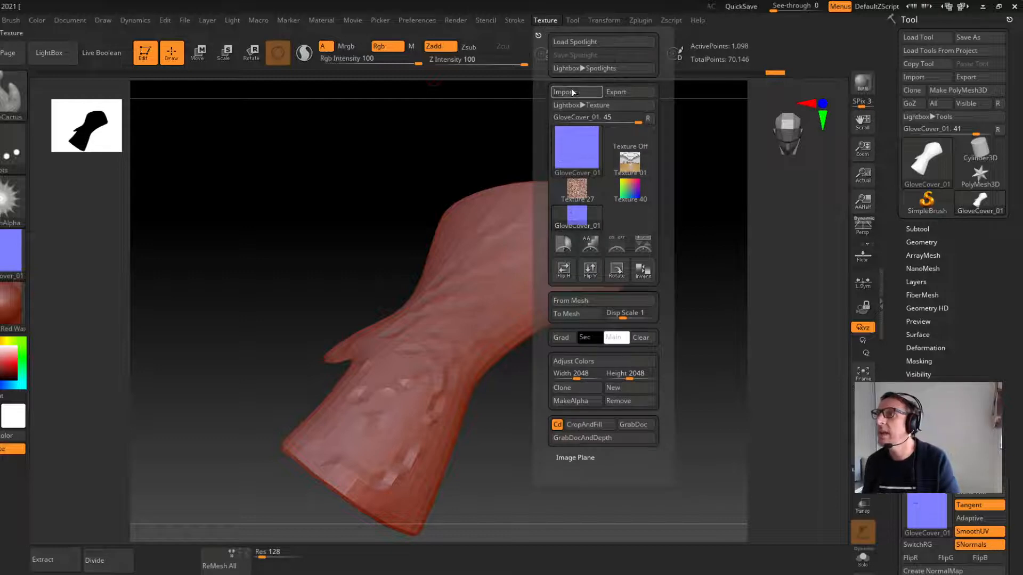
mouse_move(589, 271)
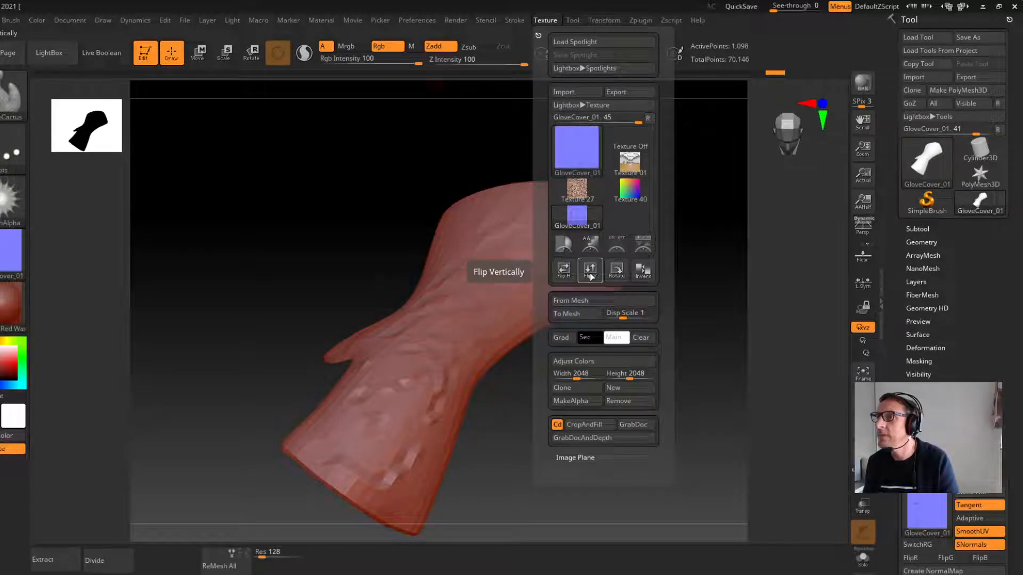
left_click(588, 269)
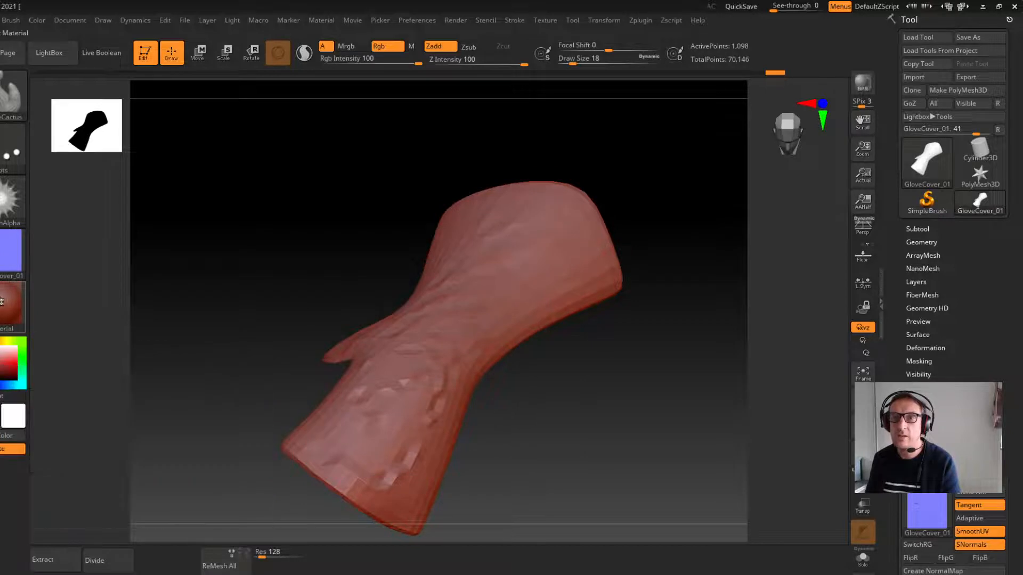
left_click(544, 20)
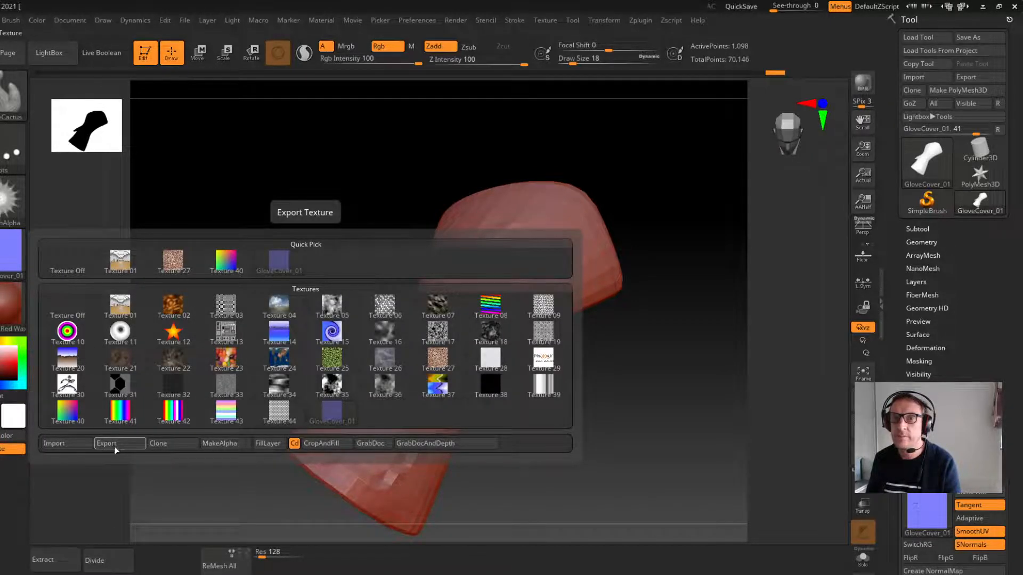
Export the normal map from ZBrush as GloveCover_Norm JPEG into the Maya scenes folder.
left_click(108, 445)
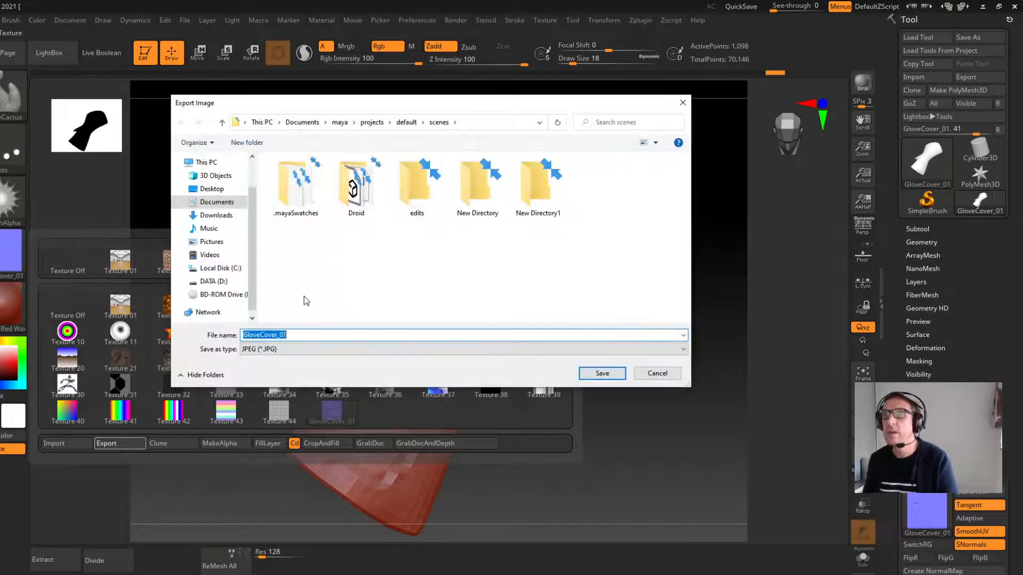
left_click(274, 335)
type("Norm")
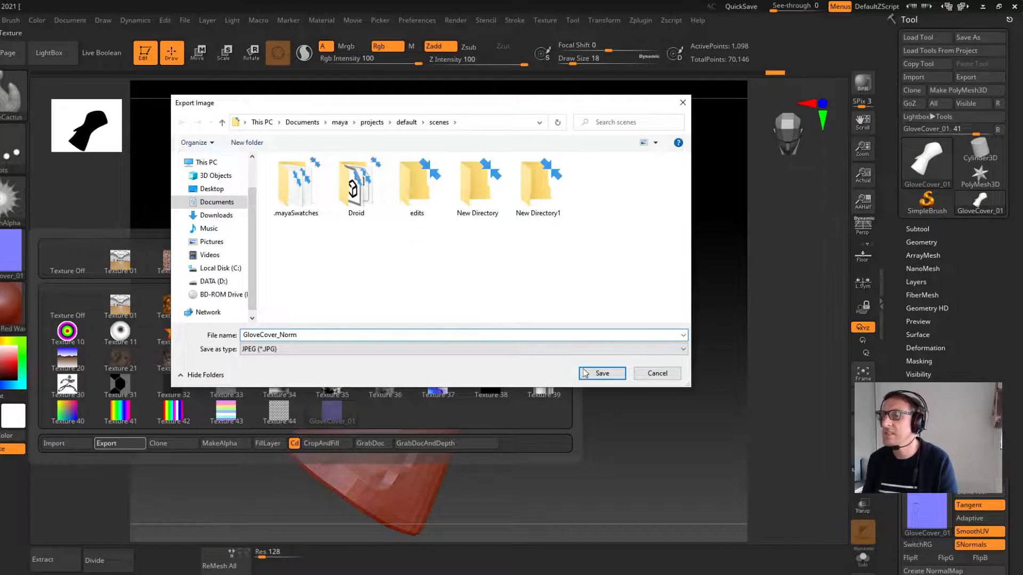
left_click(601, 373)
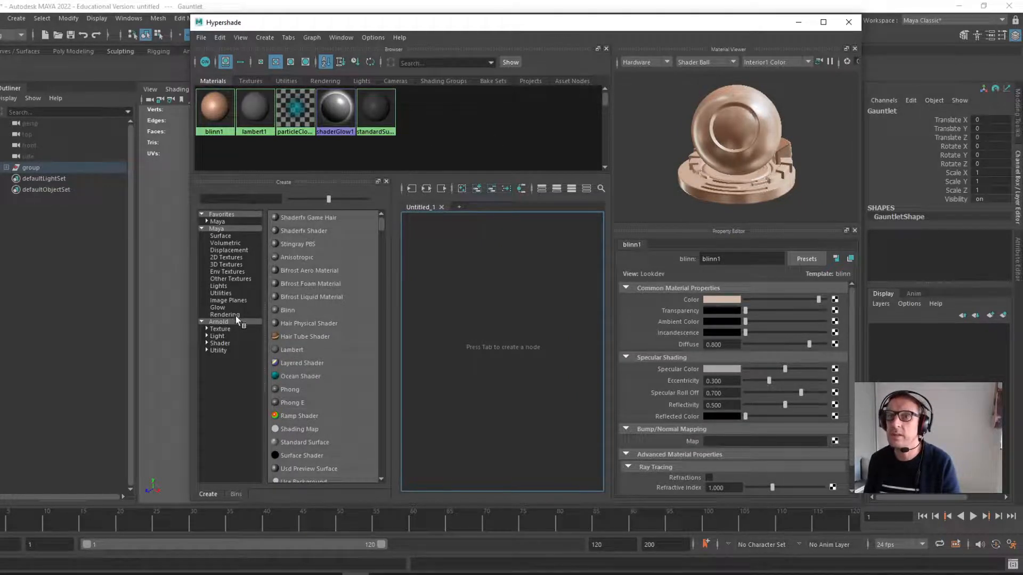
Create an Arnold aiStandardSurface in Hypershade, name it GloveCover, and expand its Geometry settings.
left_click(220, 322)
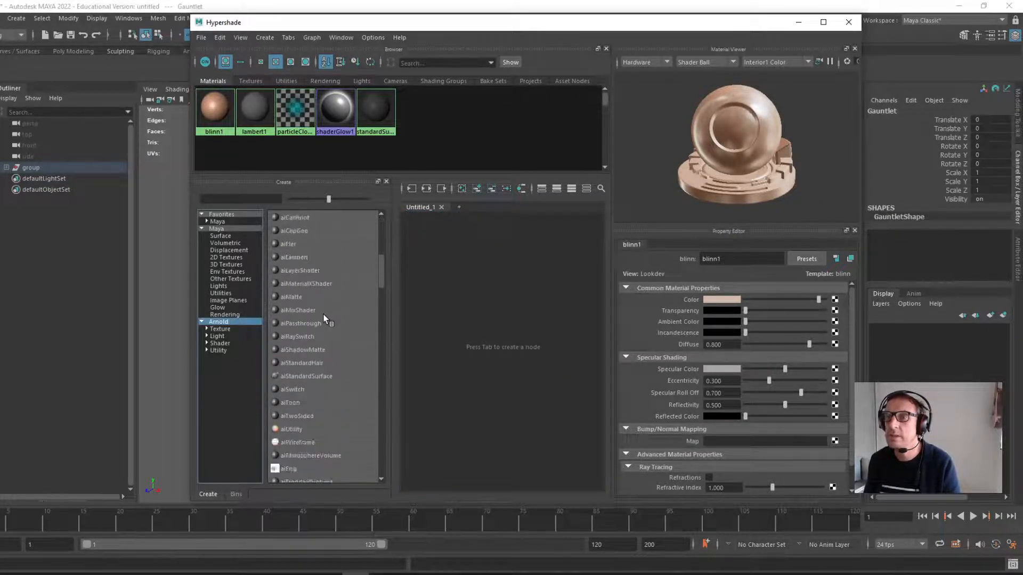
scroll("down", 3)
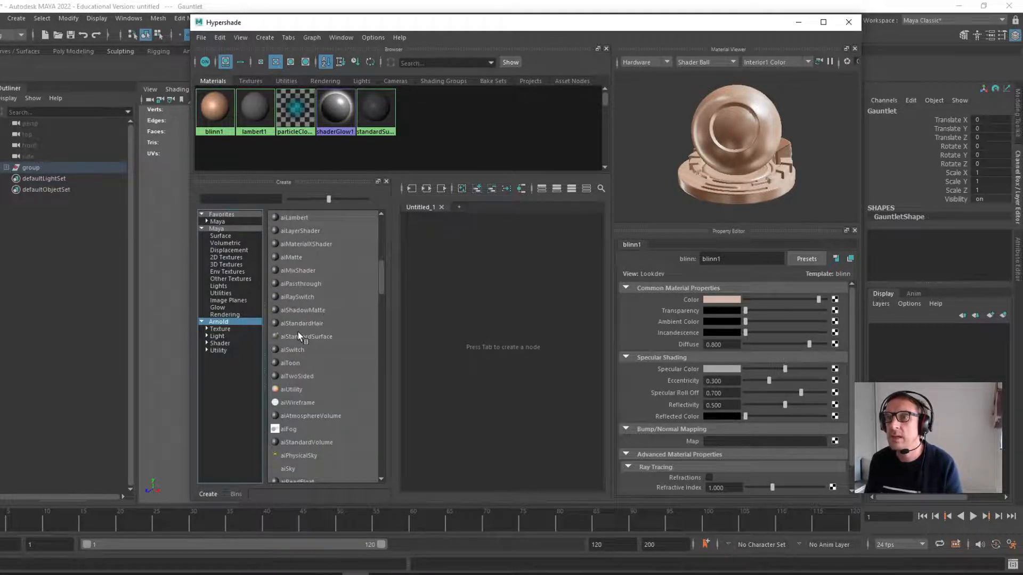
double_click(307, 336)
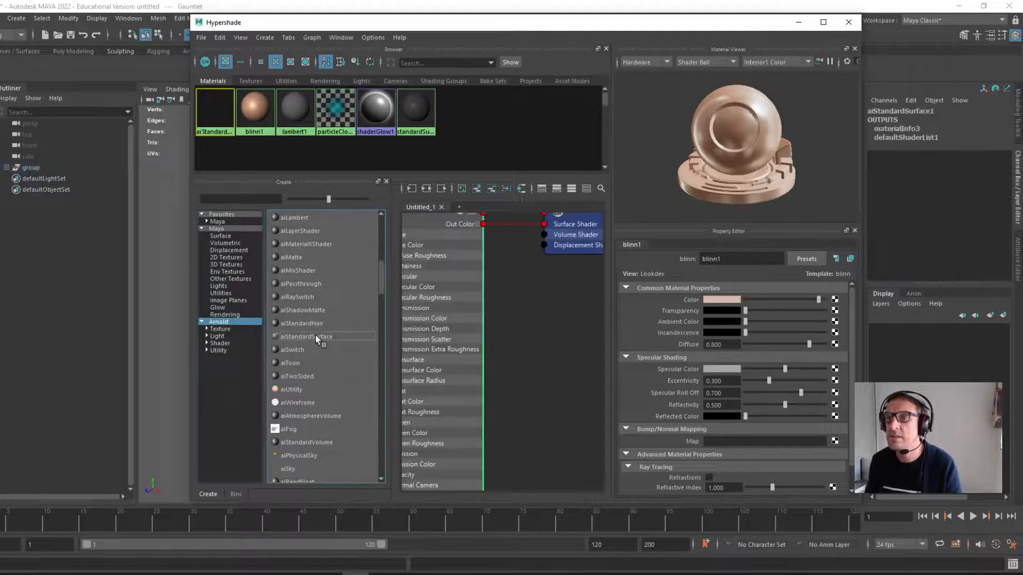
left_click(305, 336)
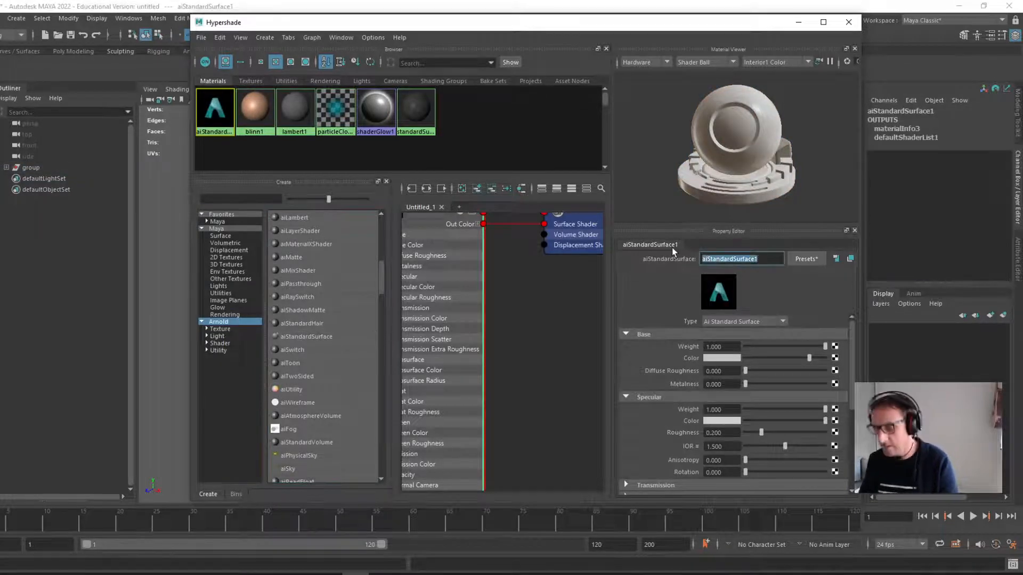
type("Glove")
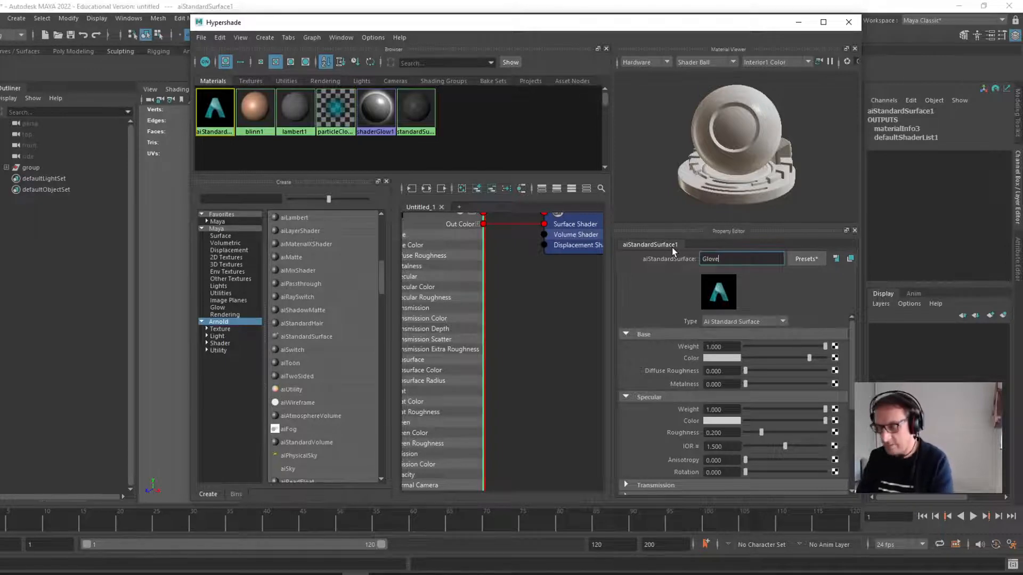
type("Cover")
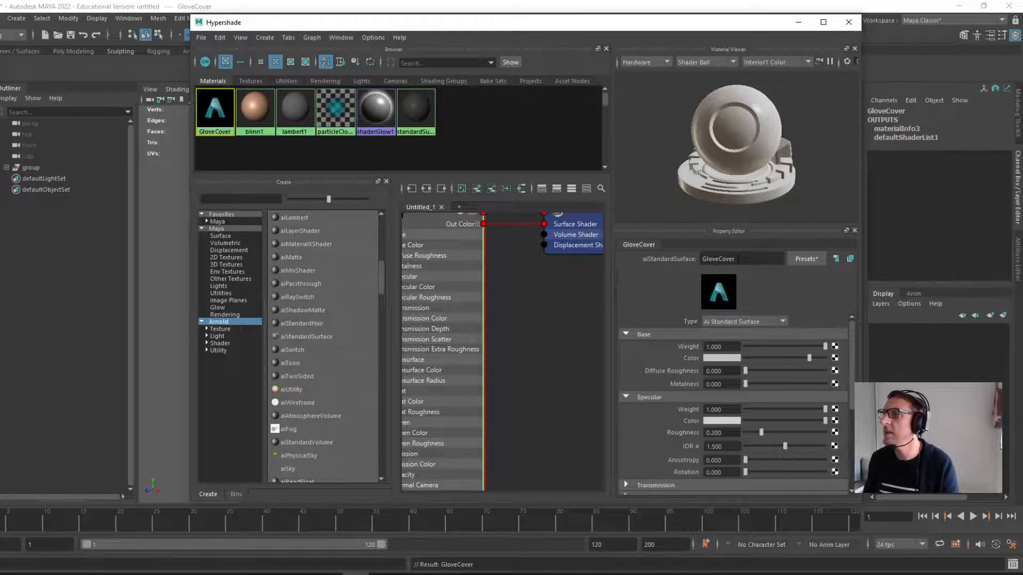
mouse_move(415, 110)
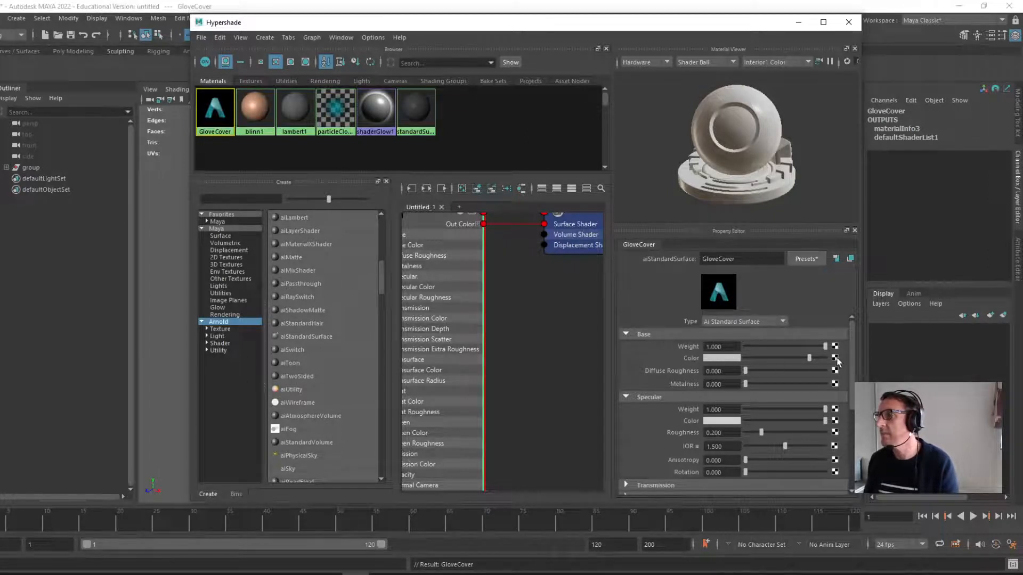
mouse_move(837, 364)
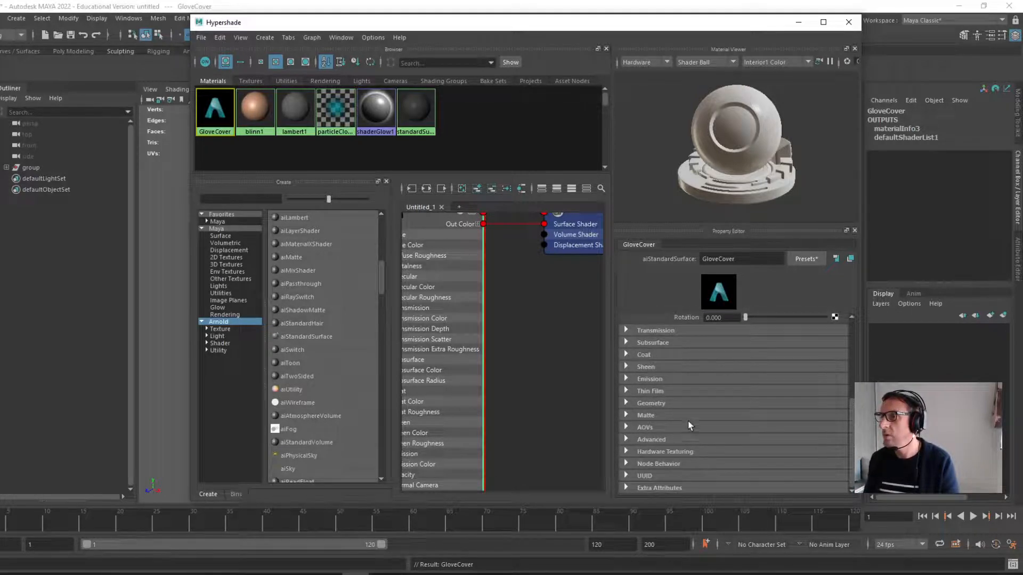
mouse_move(576, 371)
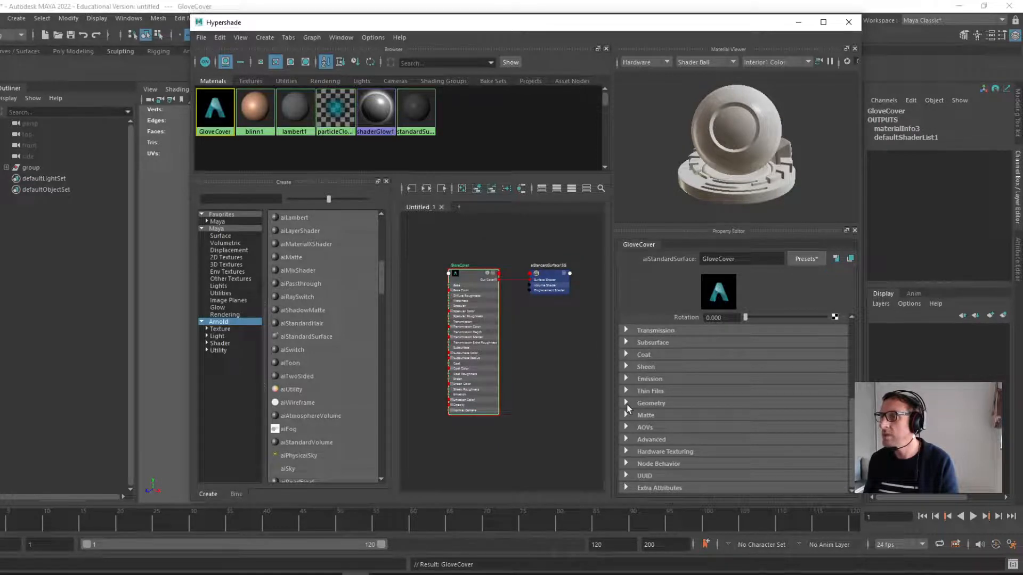
left_click(650, 403)
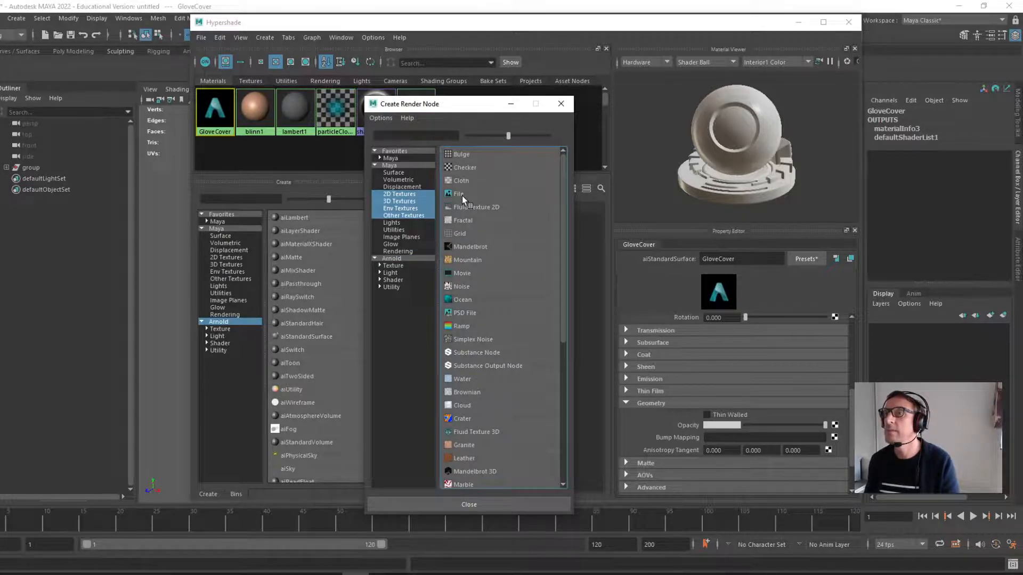
Connect a File texture to GloveCover's Bump Mapping with the bump2d node using Tangent Space Normals.
left_click(458, 193)
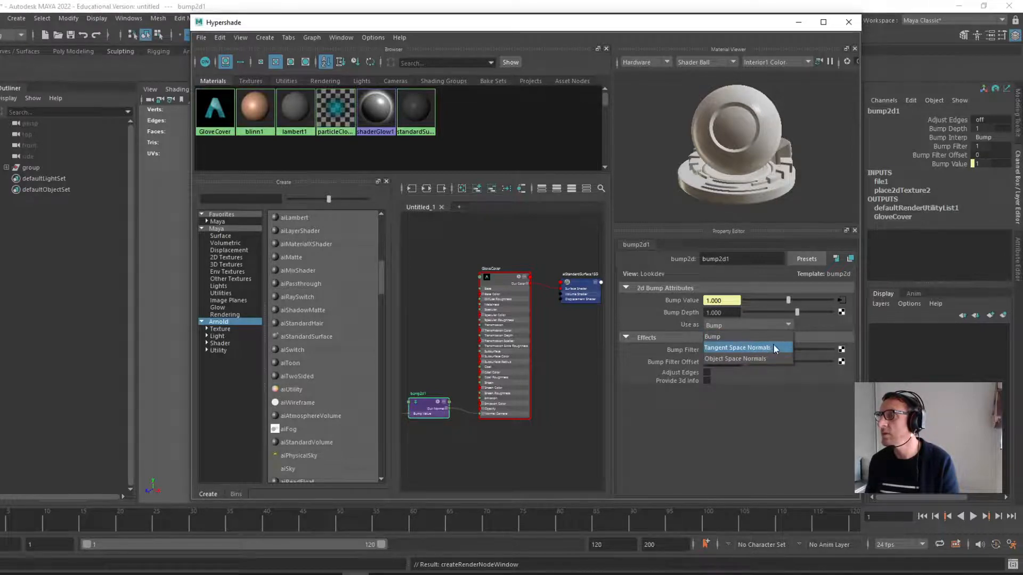
left_click(737, 347)
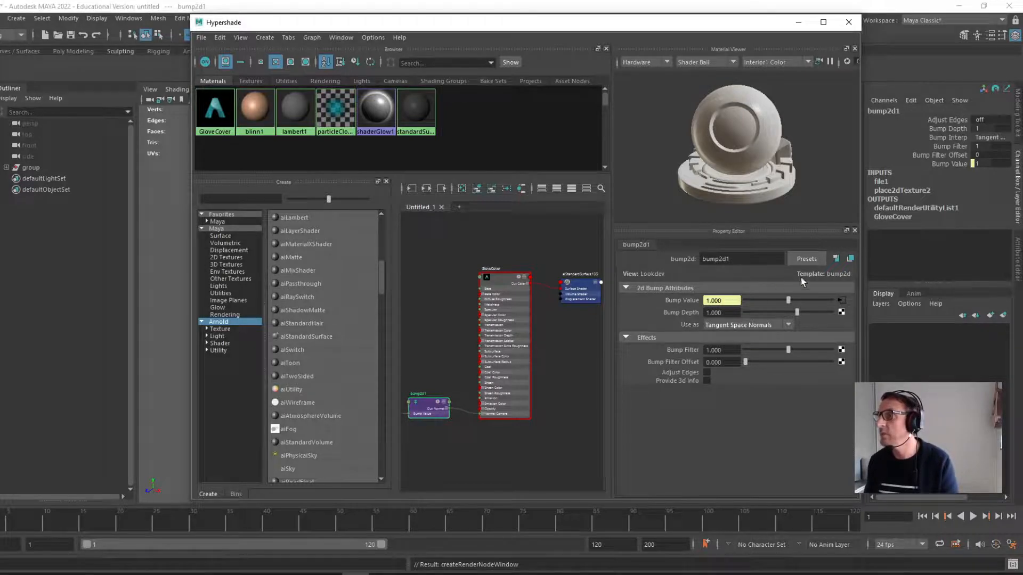
mouse_move(741, 304)
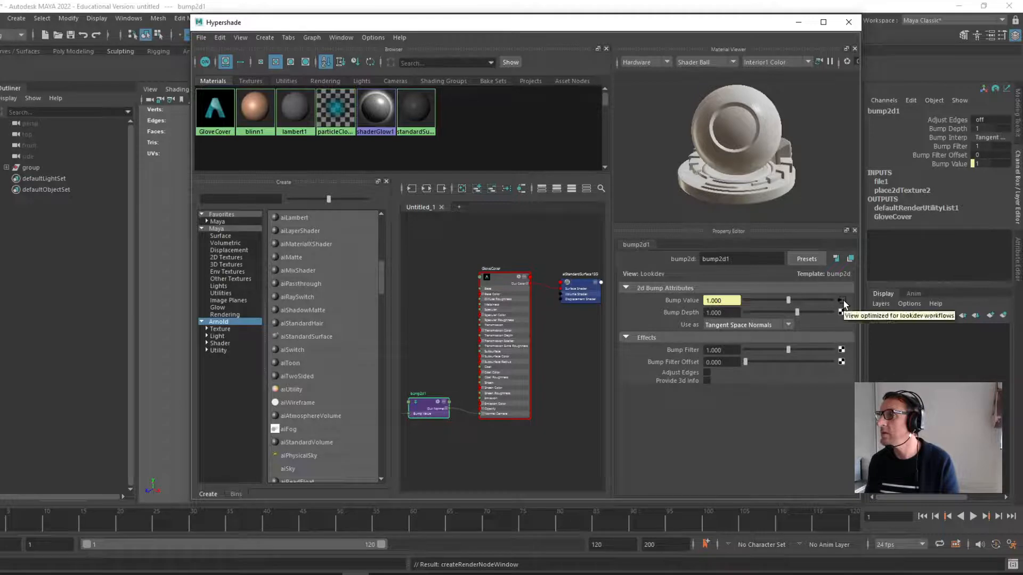
left_click(881, 182)
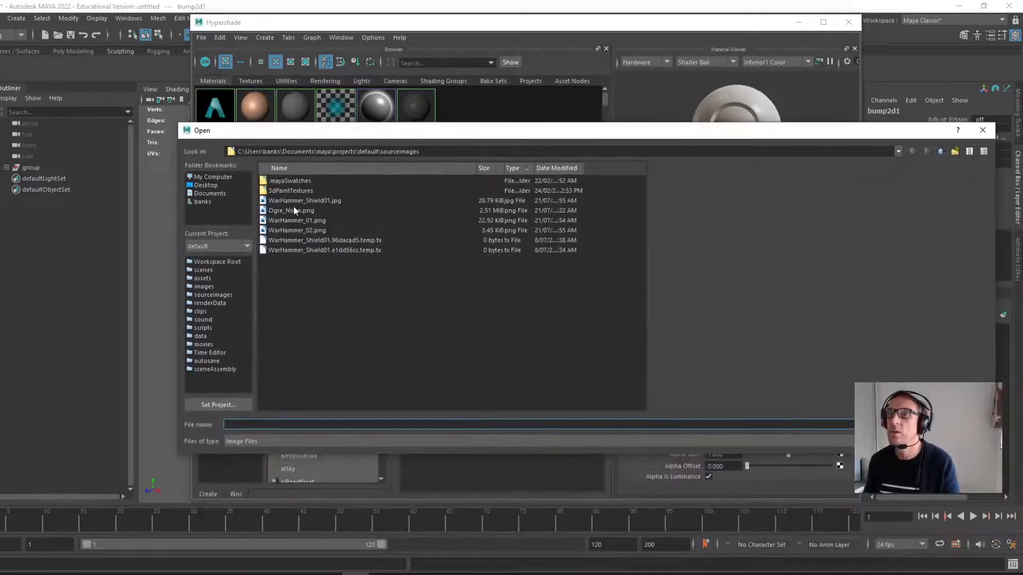
Load the GloveCover_Norm image from projects/default/scenes into the file texture.
left_click(291, 210)
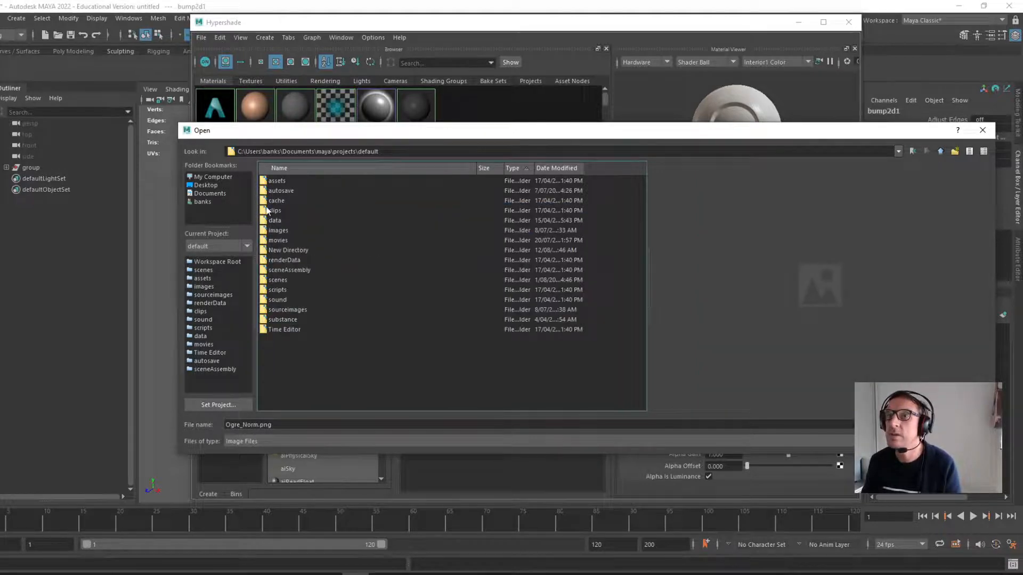
mouse_move(266, 286)
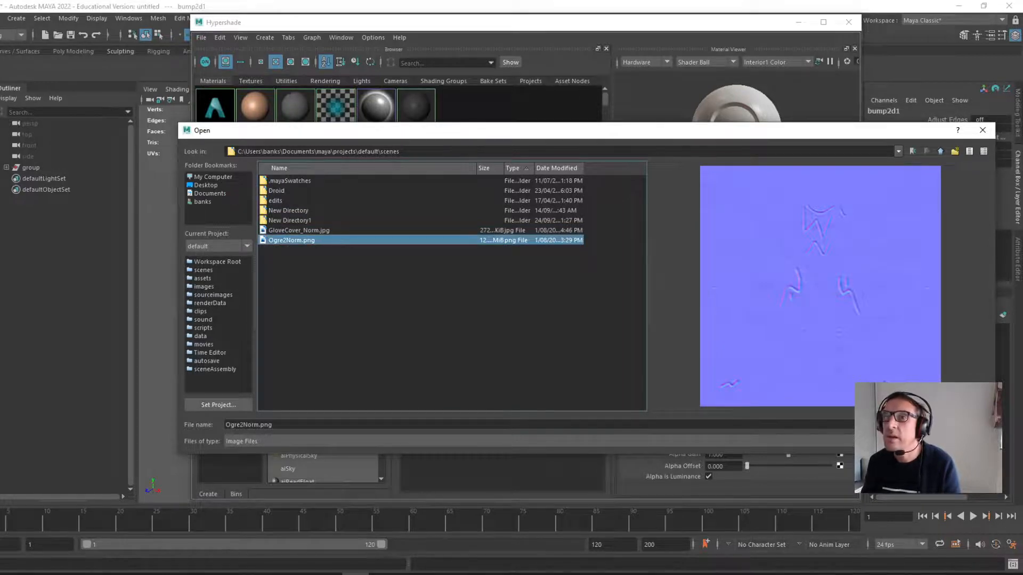
left_click(298, 230)
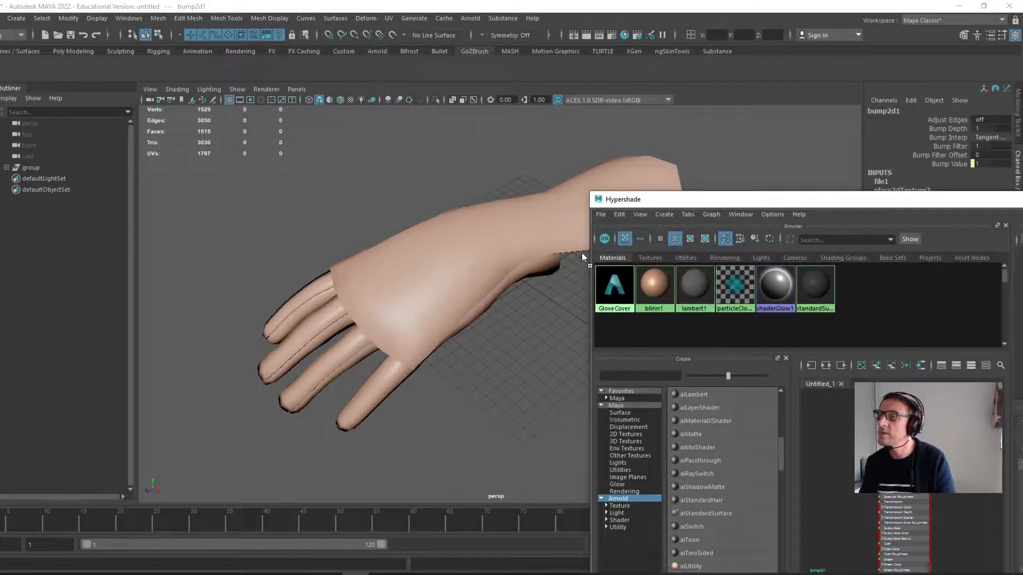
Assign GloveCover to the gauntlet mesh so the sculpted zigzag normal-map grooves show in the viewport.
left_click_drag(614, 285, 492, 308)
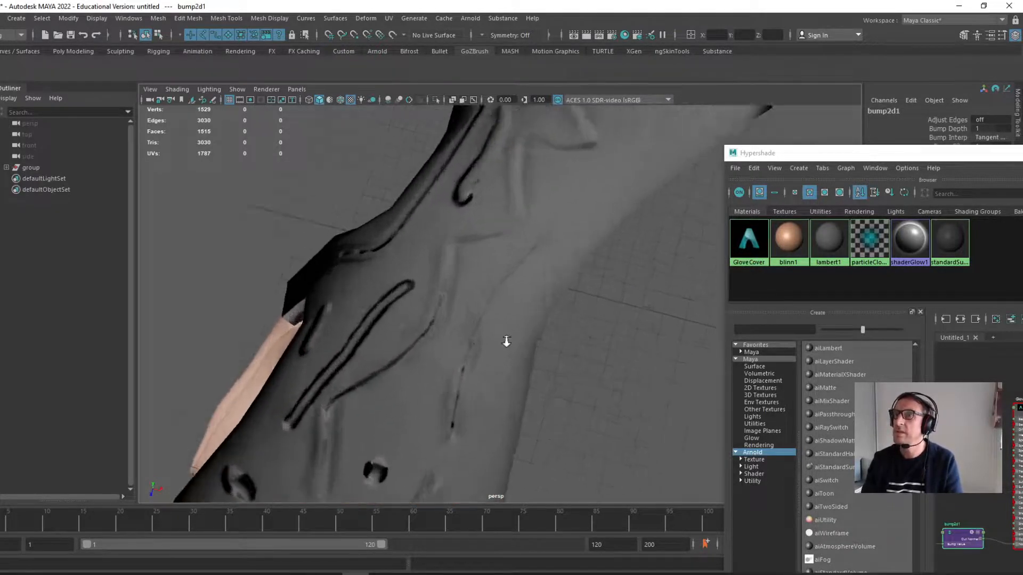
left_click_drag(505, 342, 220, 301)
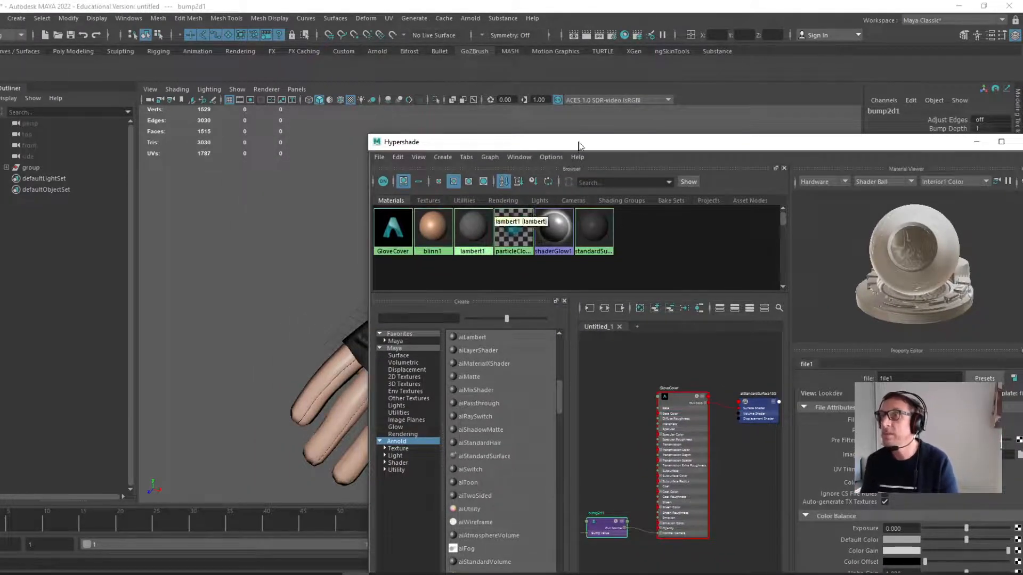
left_click_drag(581, 142, 855, 137)
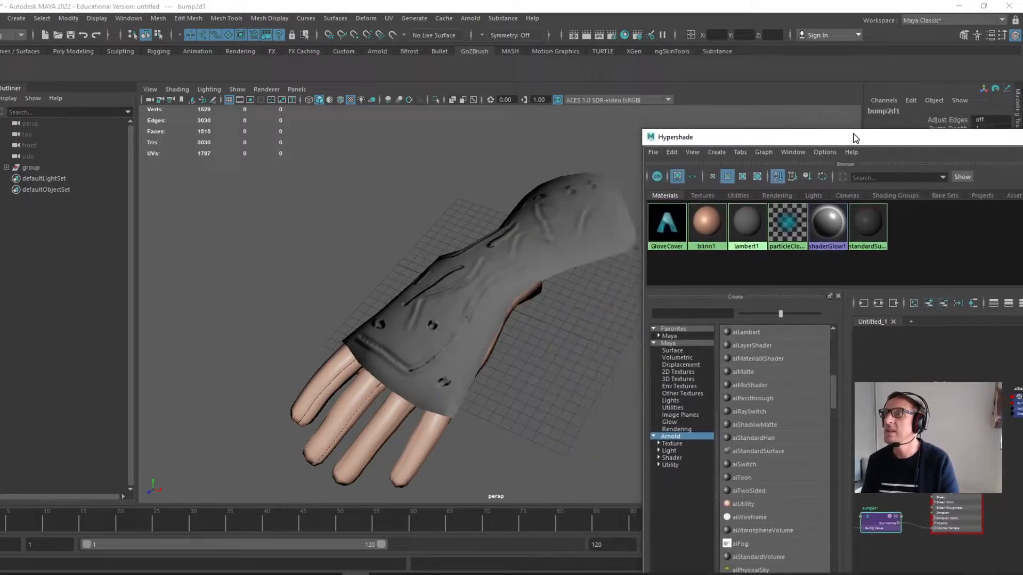